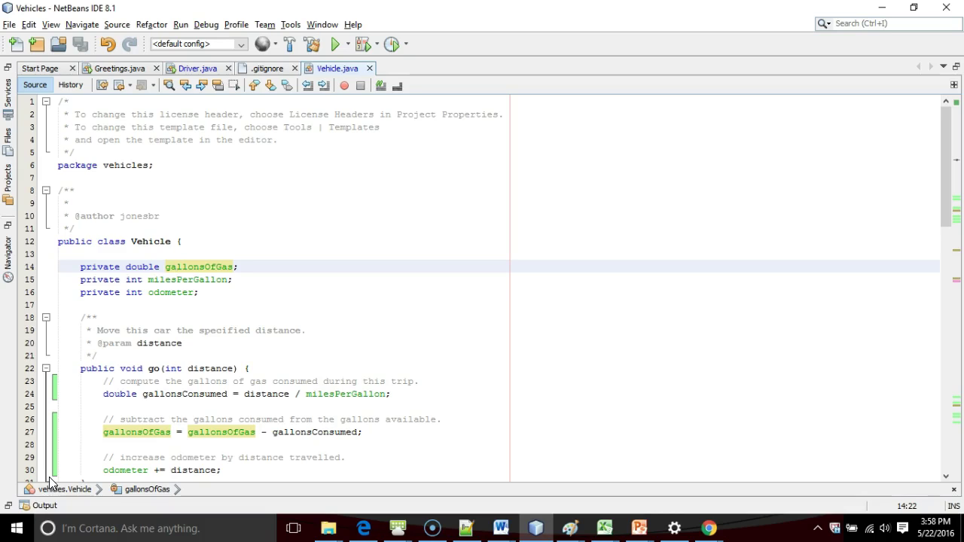
Step: Review Vehicle.java, then switch to Driver.java showing its promptUser method
click(176, 266)
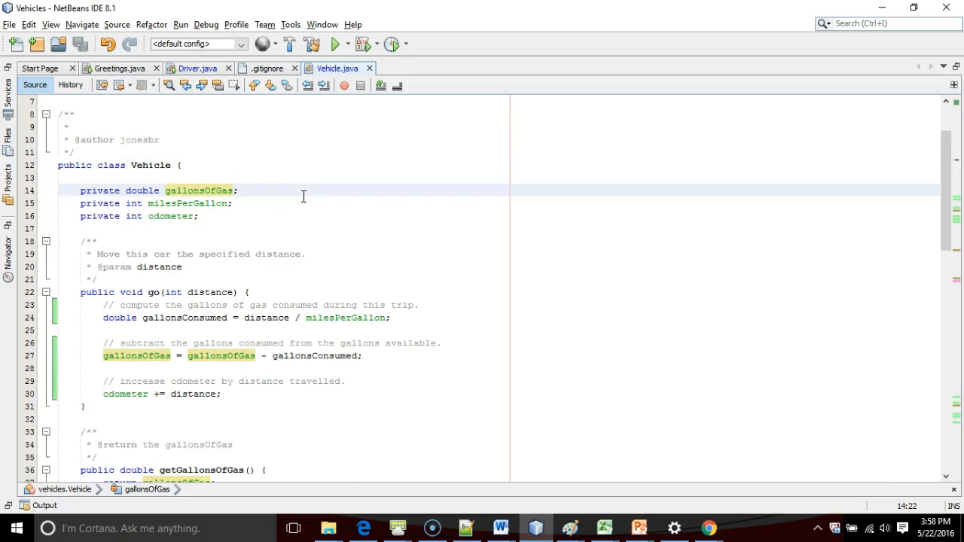
click(176, 190)
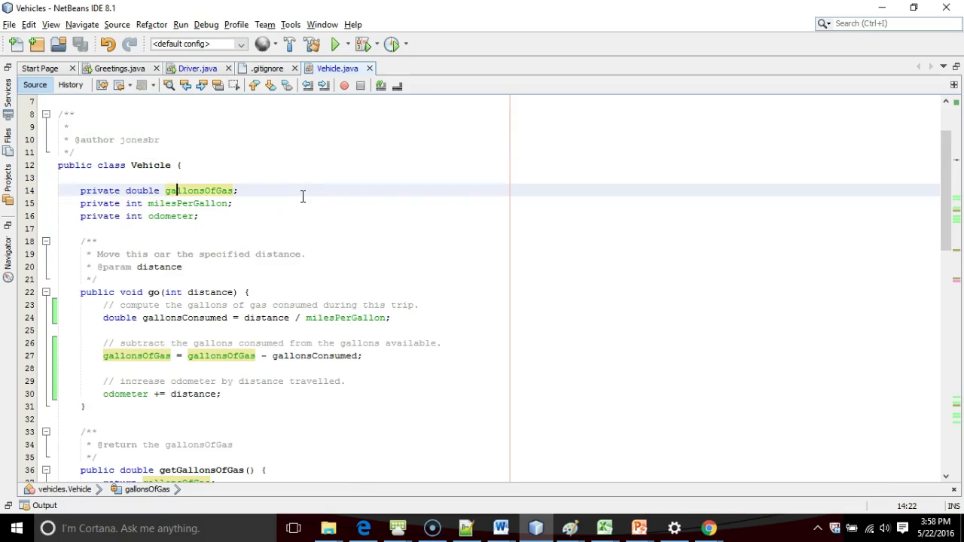
click(198, 68)
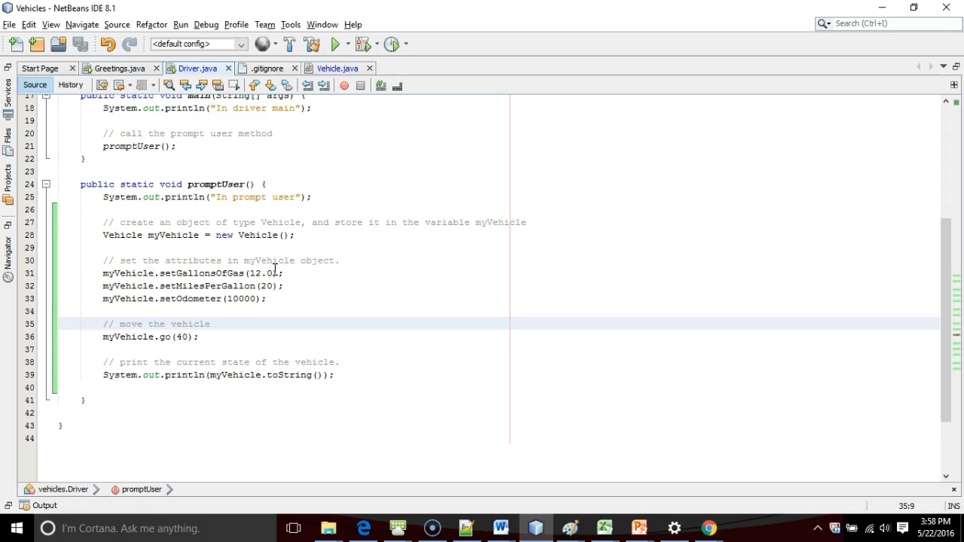
Step: Add a "// prompt user" comment on a blank line after creating myVehicle
click(102, 324)
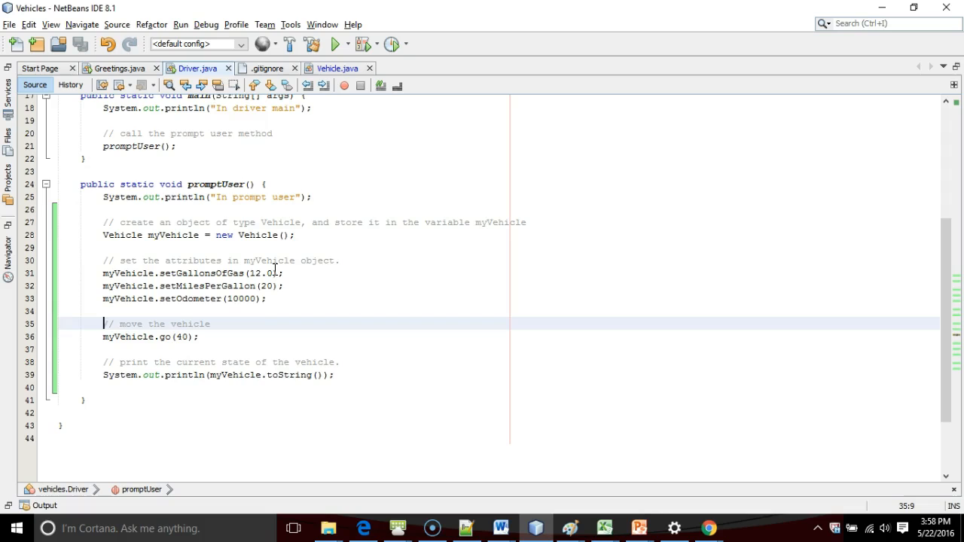
click(103, 247)
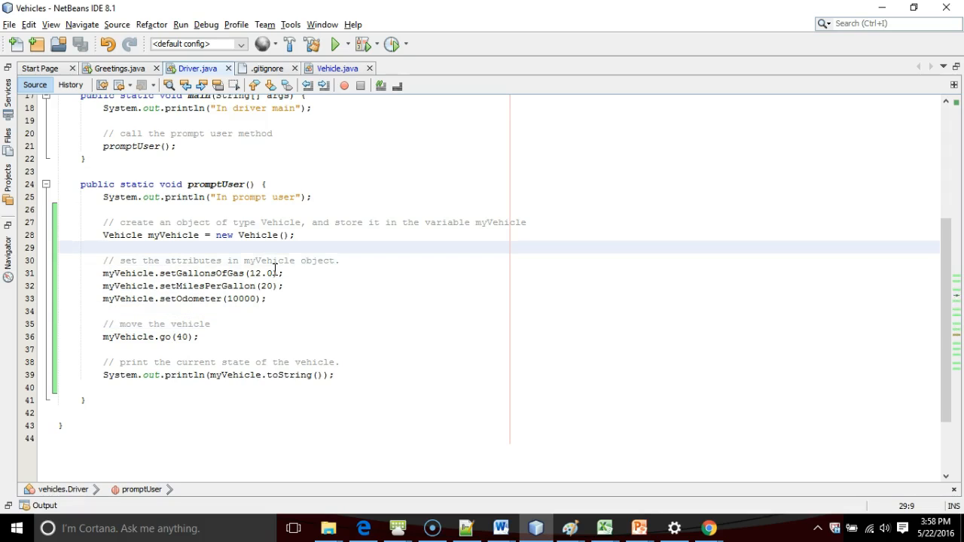
text(// p)
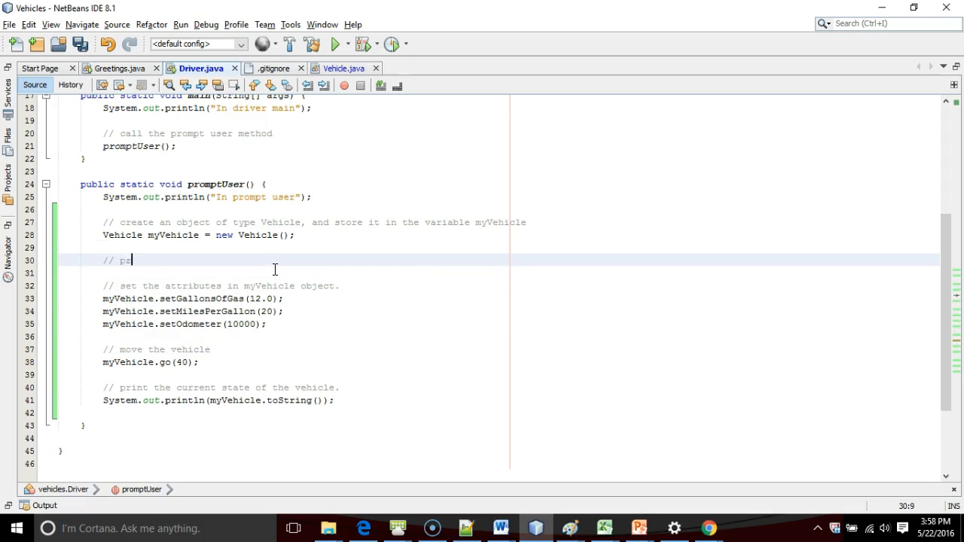
text(rompt user)
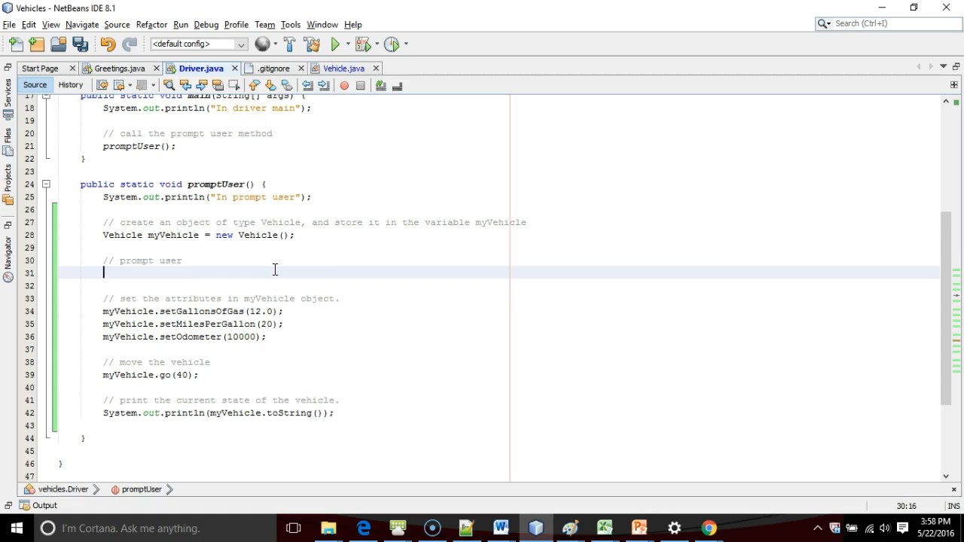
Step: Add JOptionPane.showInputDialog("Enter gallons of gas") and import javax.swing via the lightbulb hint
text(JOptionPane.showInputD)
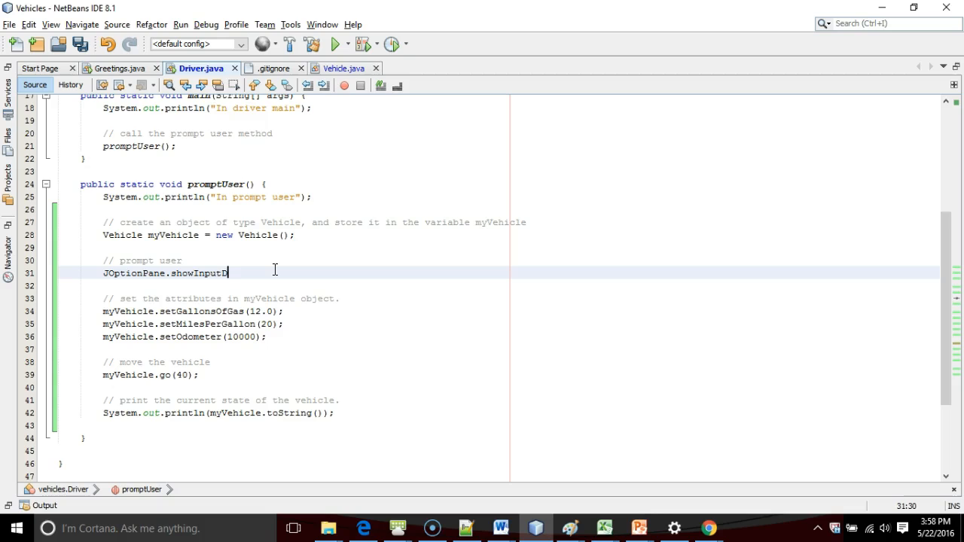
text(ialog())
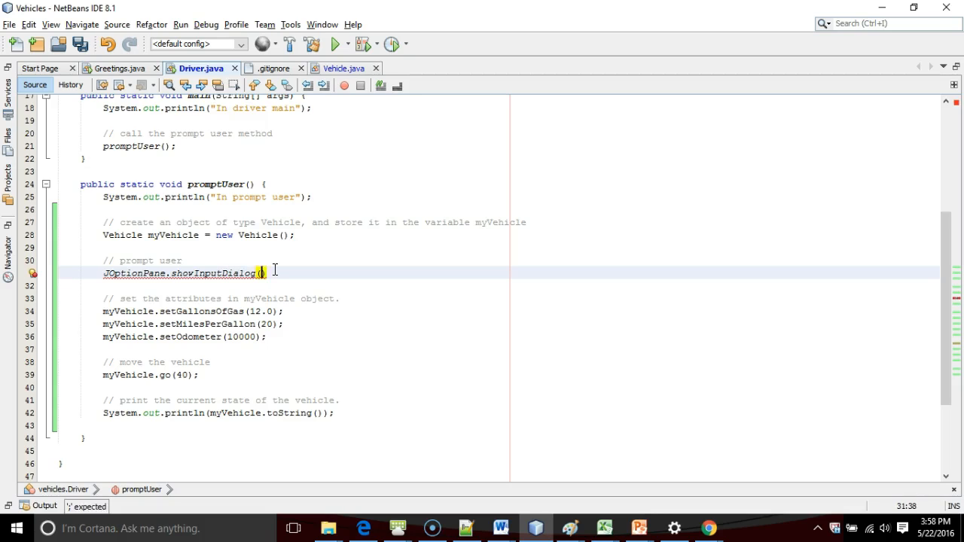
text("")
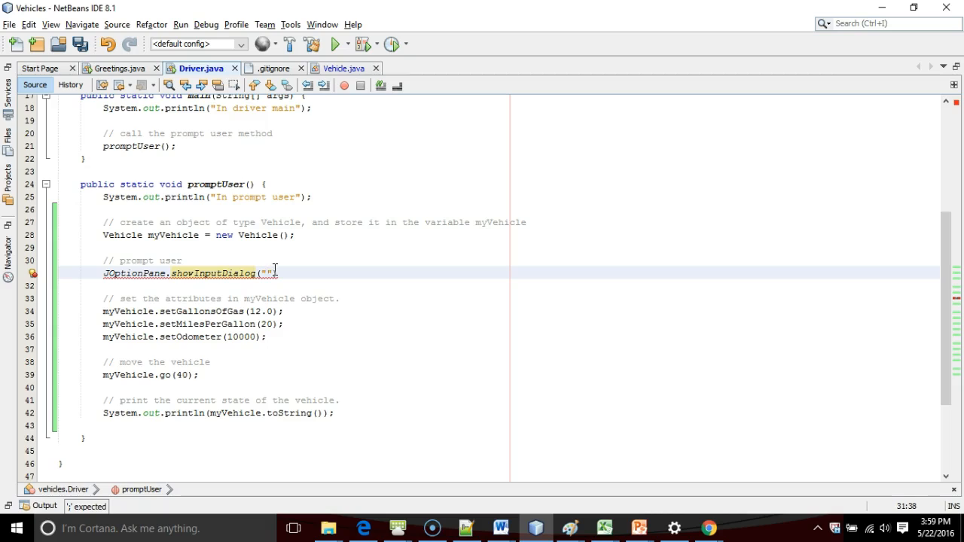
text(Enter gallons of gas)
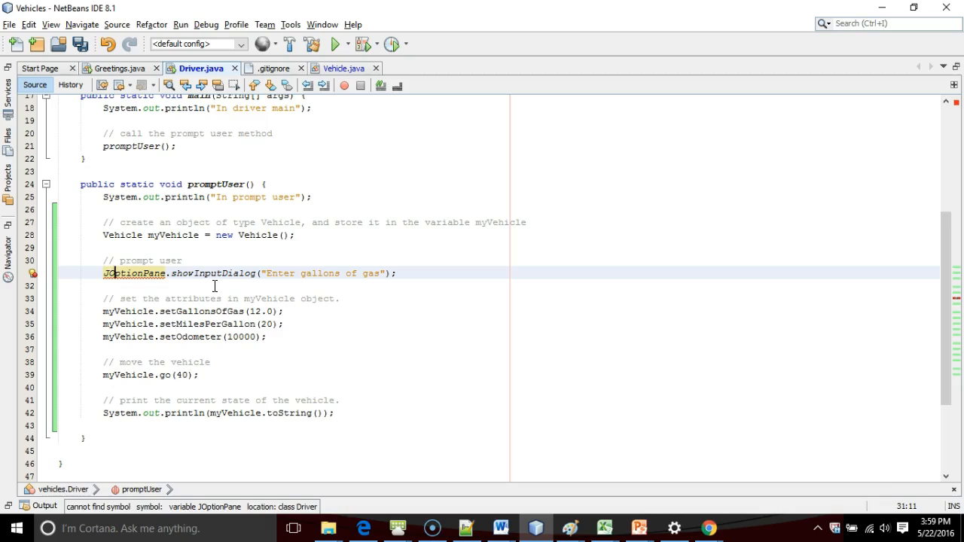
click(33, 272)
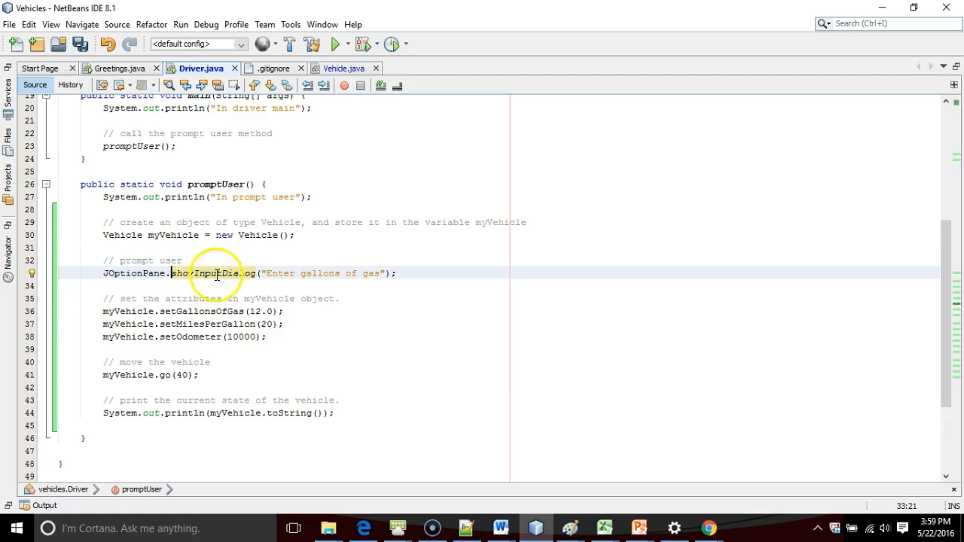
mouse_move(241, 247)
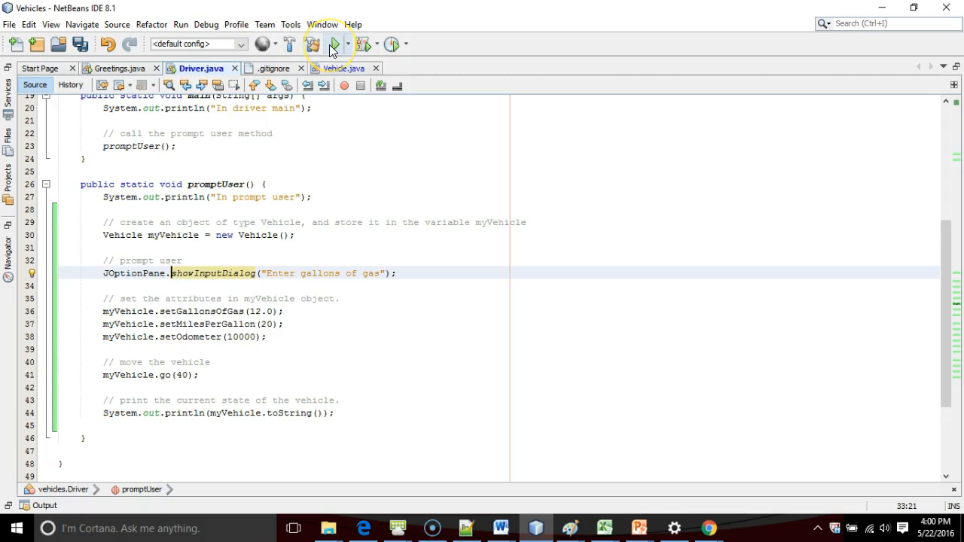
Step: Run the project and answer the gallons-of-gas input dialog, getting a successful build
click(334, 44)
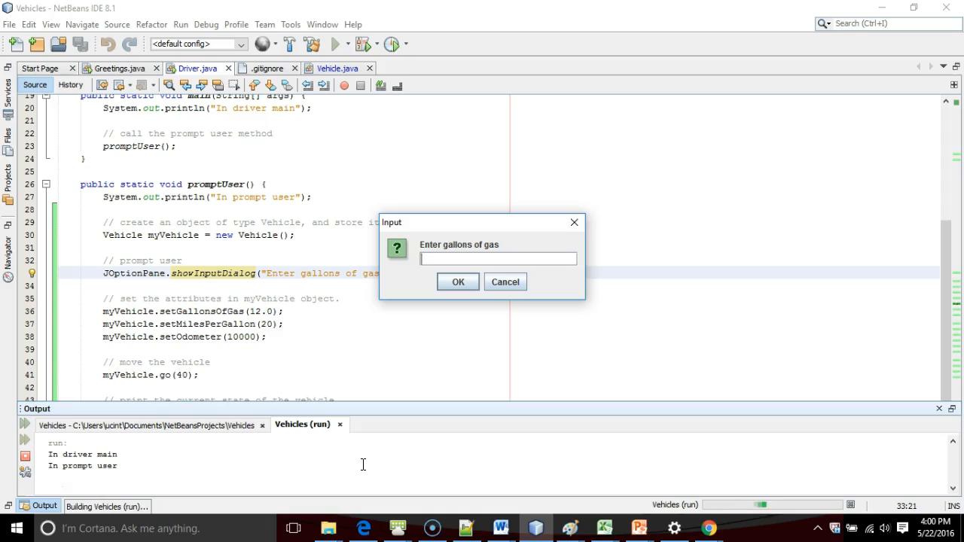
click(458, 282)
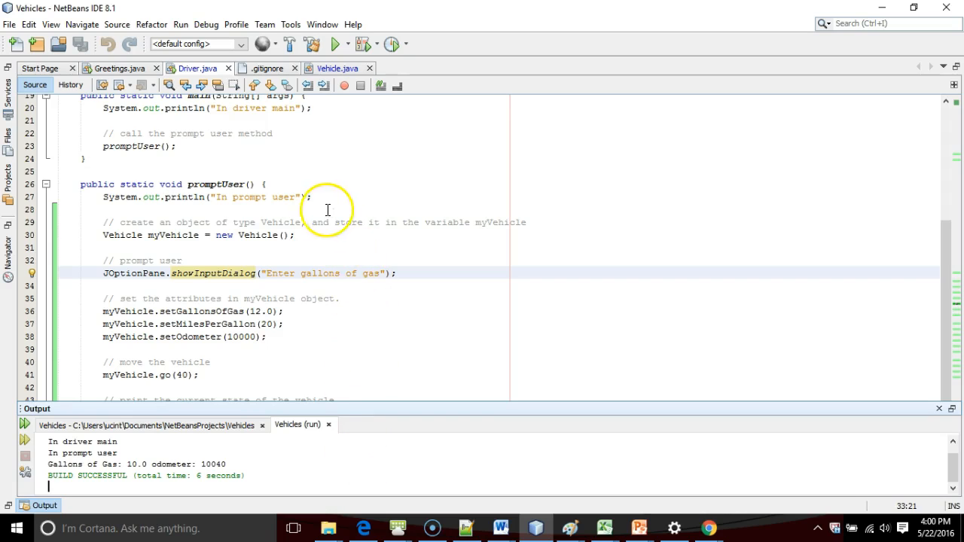
mouse_move(291, 24)
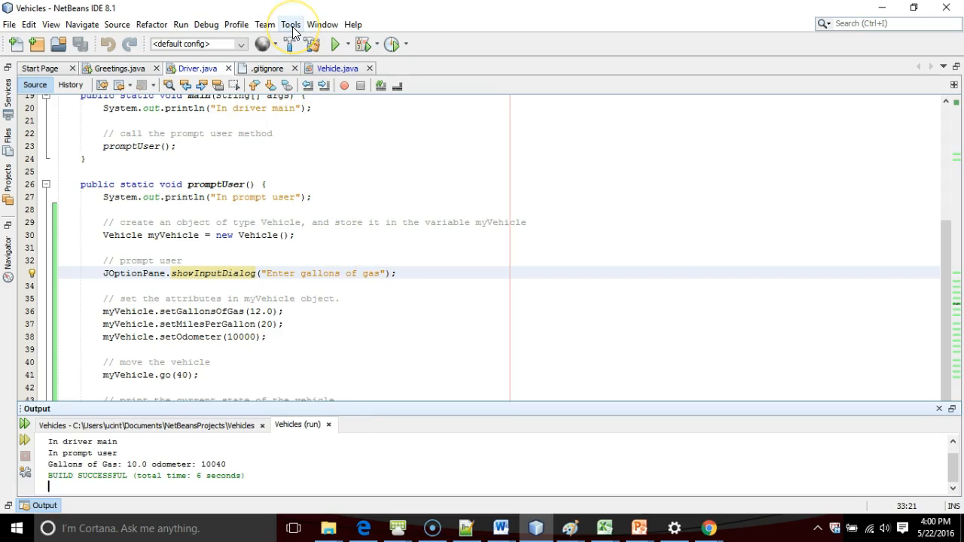
Step: Navigate Tools > Options to the Editor's Java Code Templates list
click(289, 24)
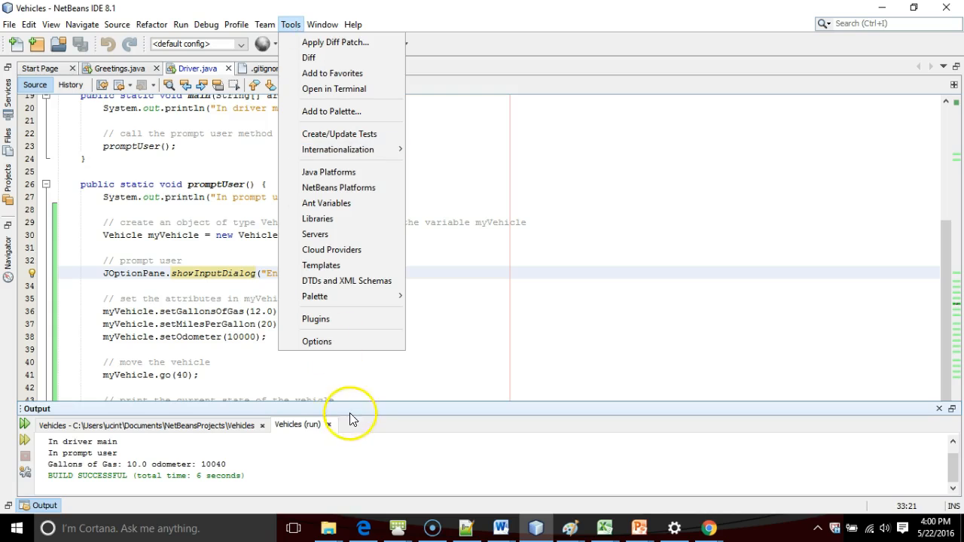
click(316, 341)
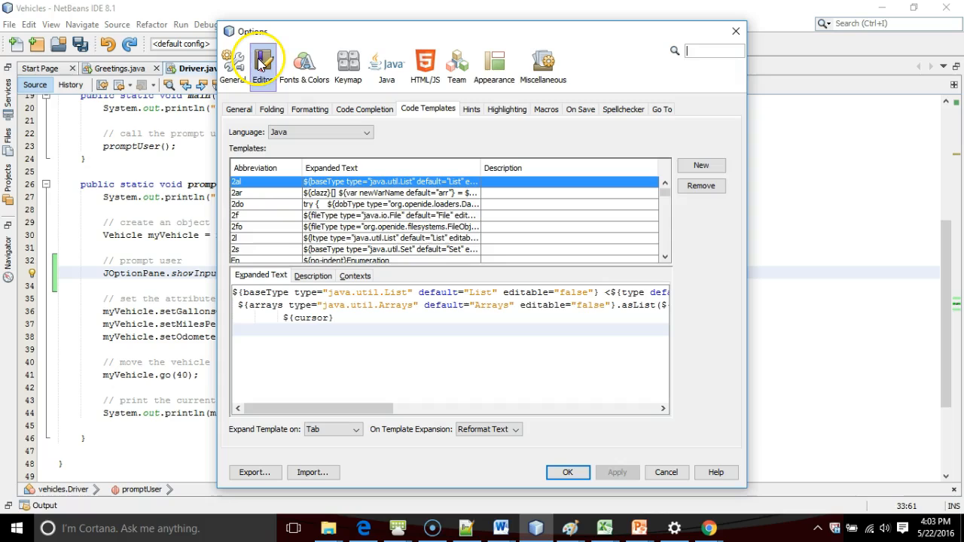
mouse_move(441, 111)
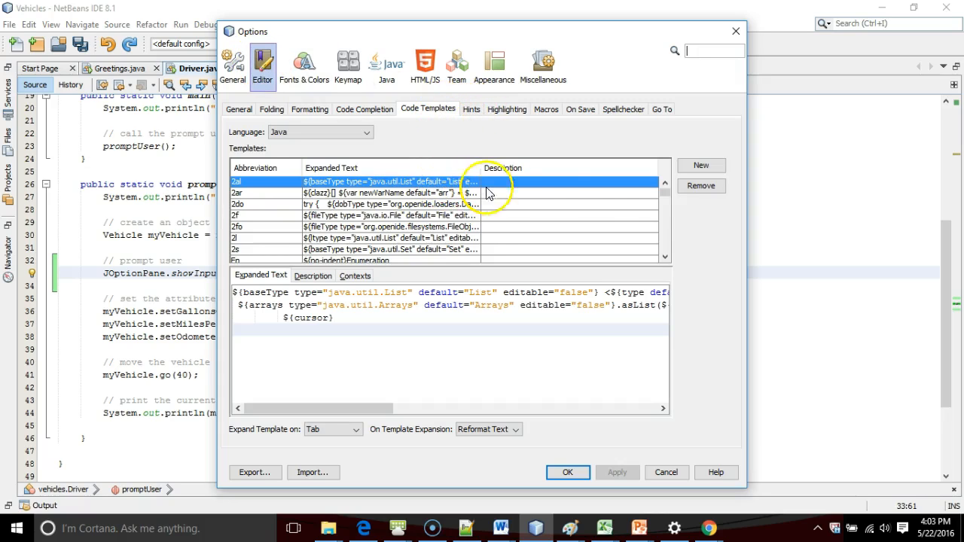
click(665, 199)
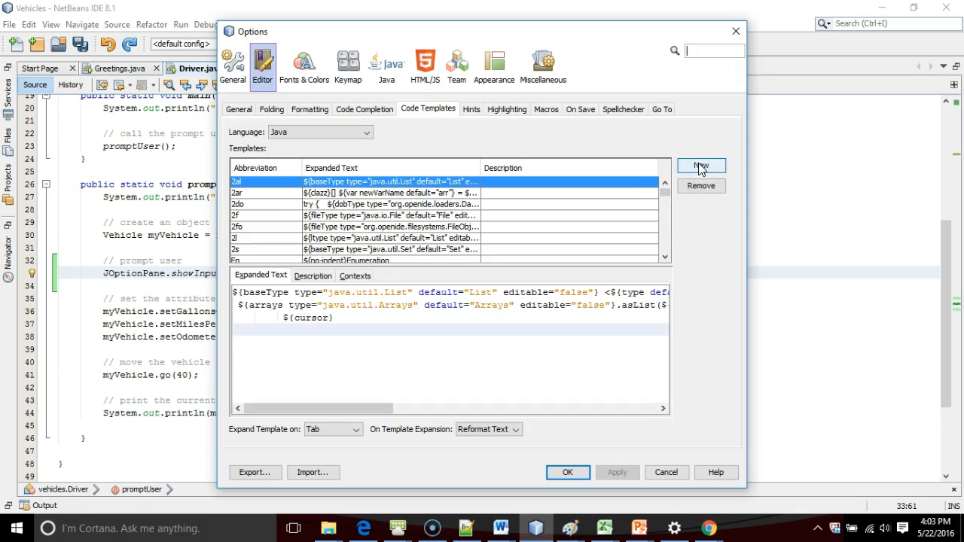
Step: Create a new code template with abbreviation "jop"
click(700, 164)
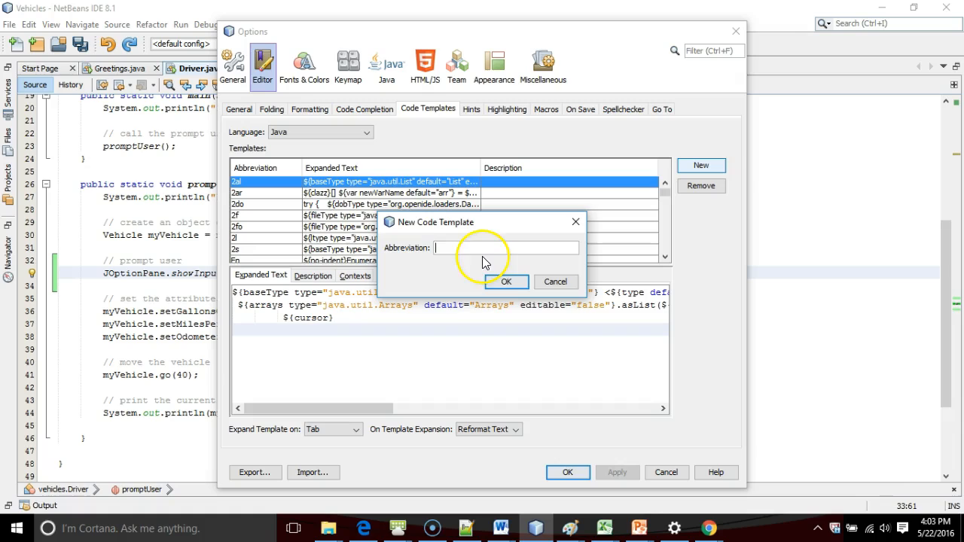
text(jop)
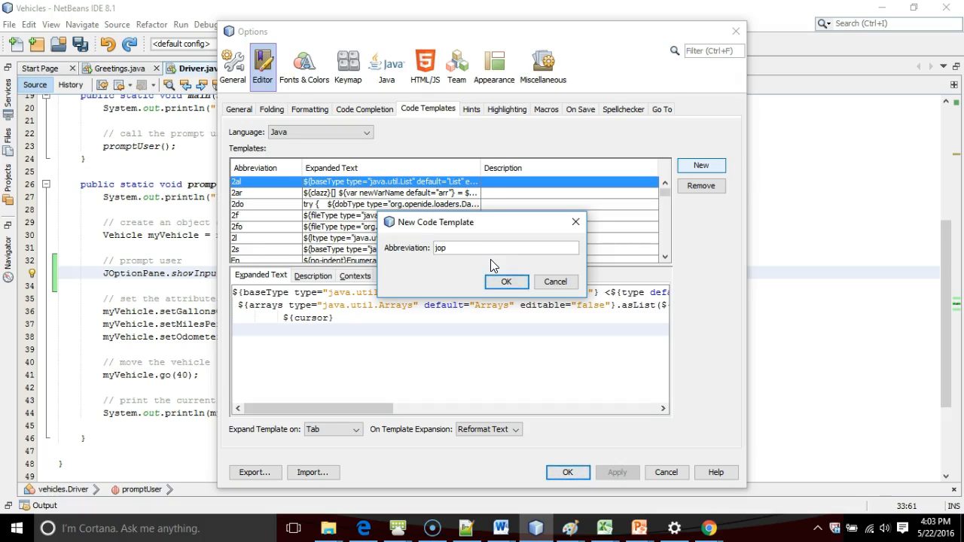
click(506, 282)
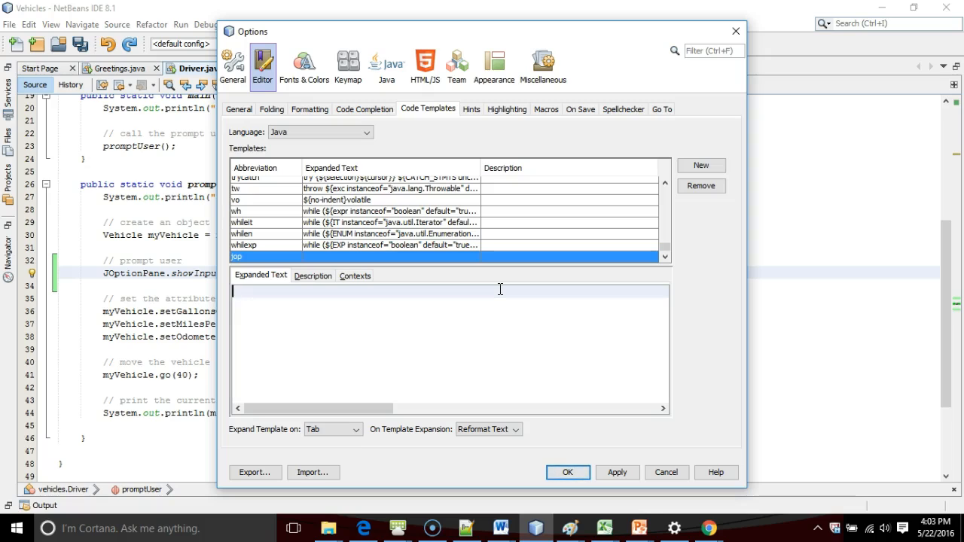
Step: Set jop's expanded text to JOptionPane.showInputDialog("${cursor}");
text(JO)
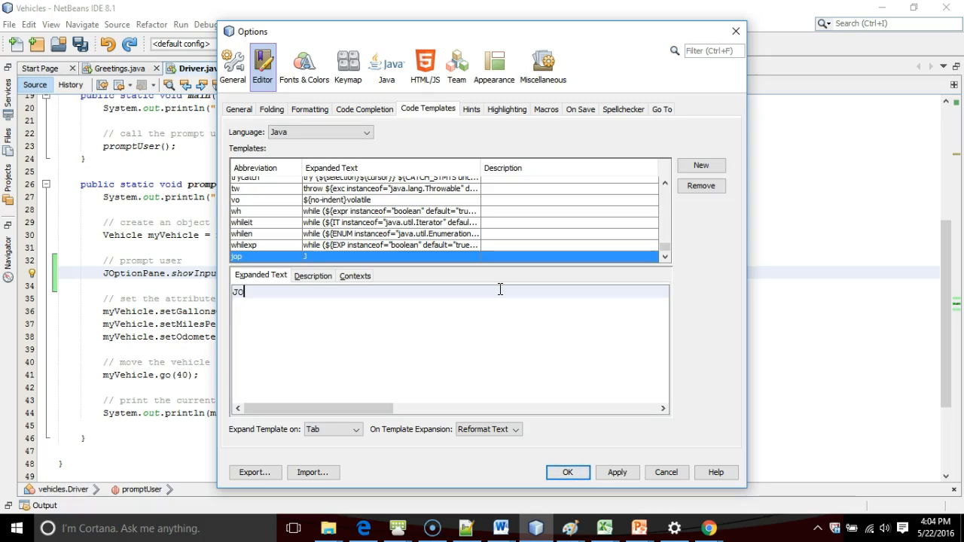
text(OptionPane)
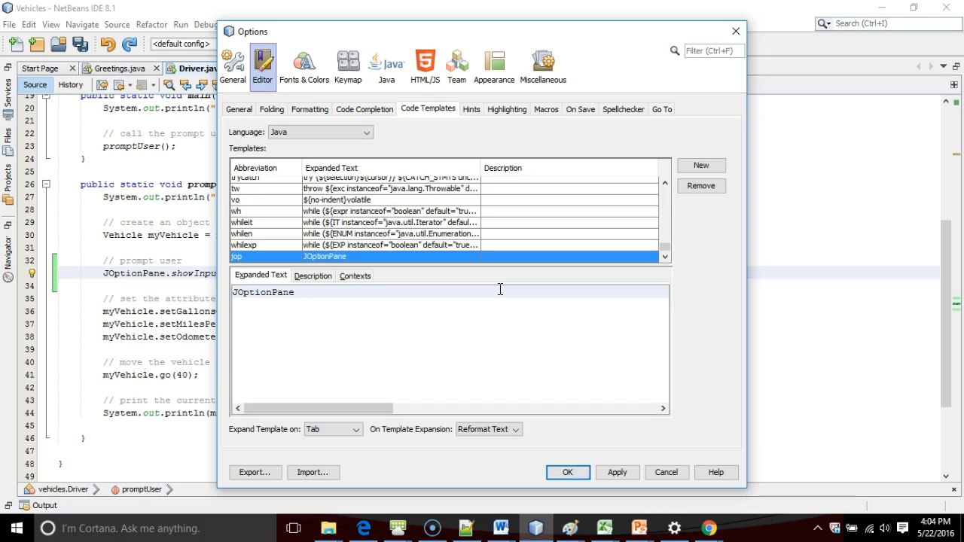
click(295, 292)
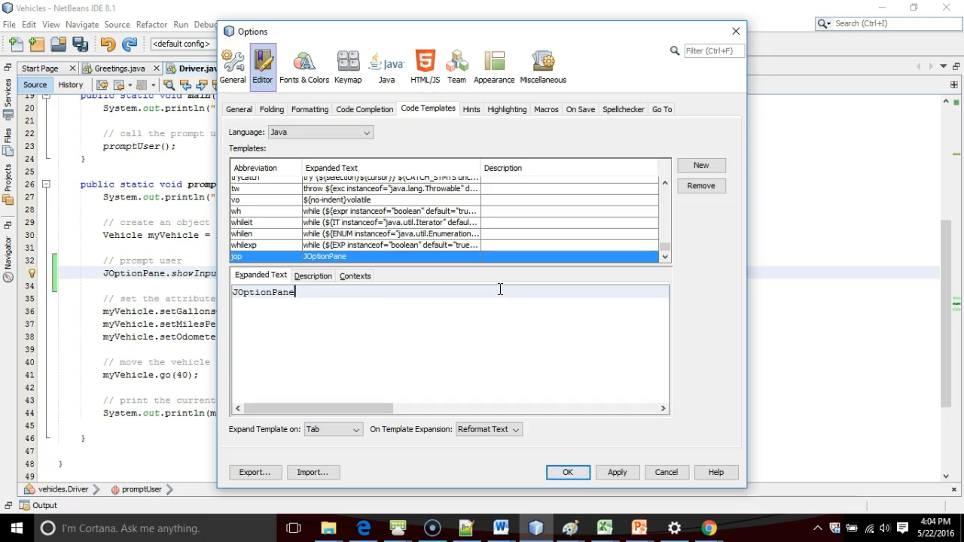
text(.)
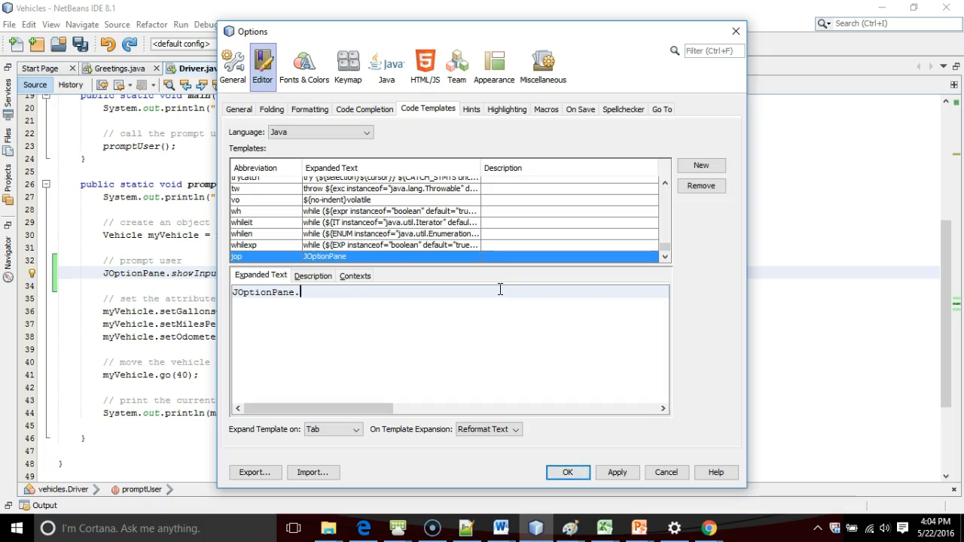
text(showInputDialog)
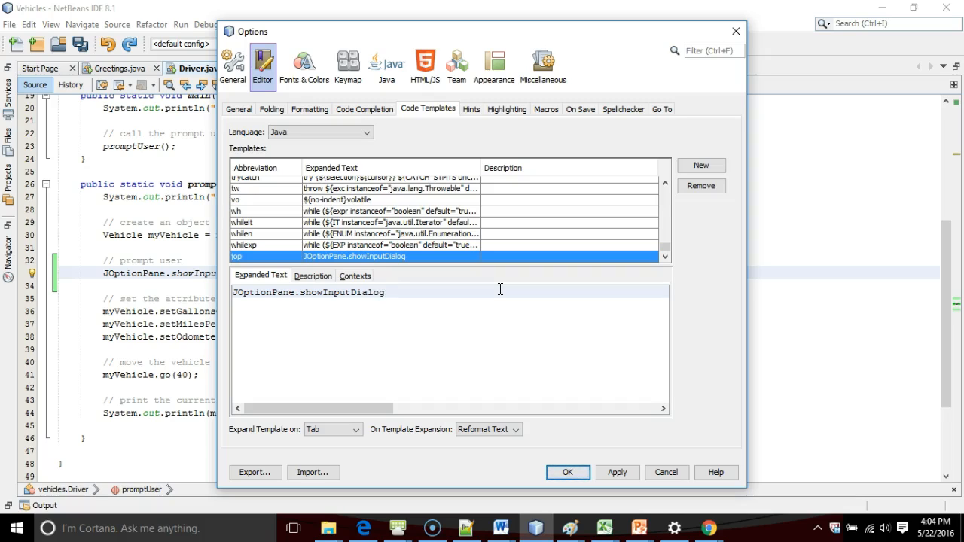
text(())
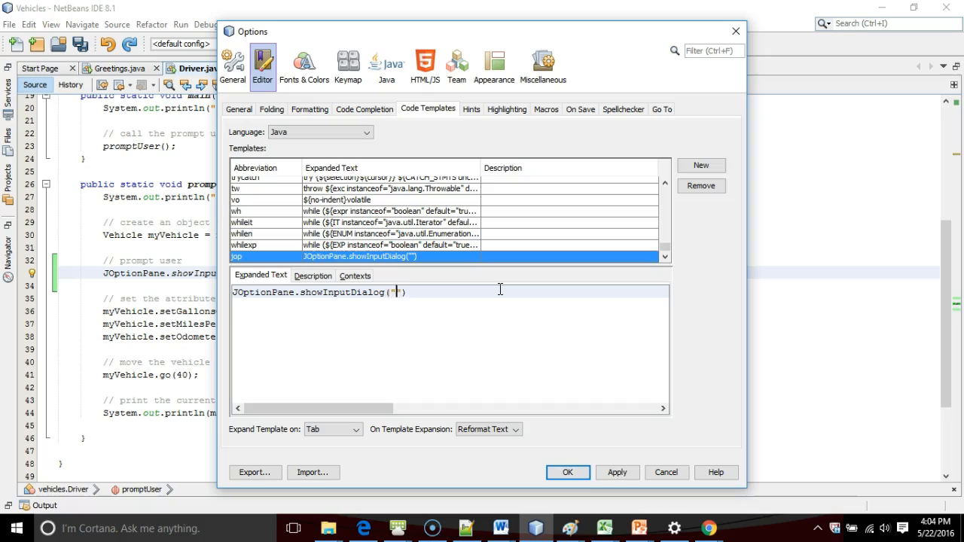
text(${)
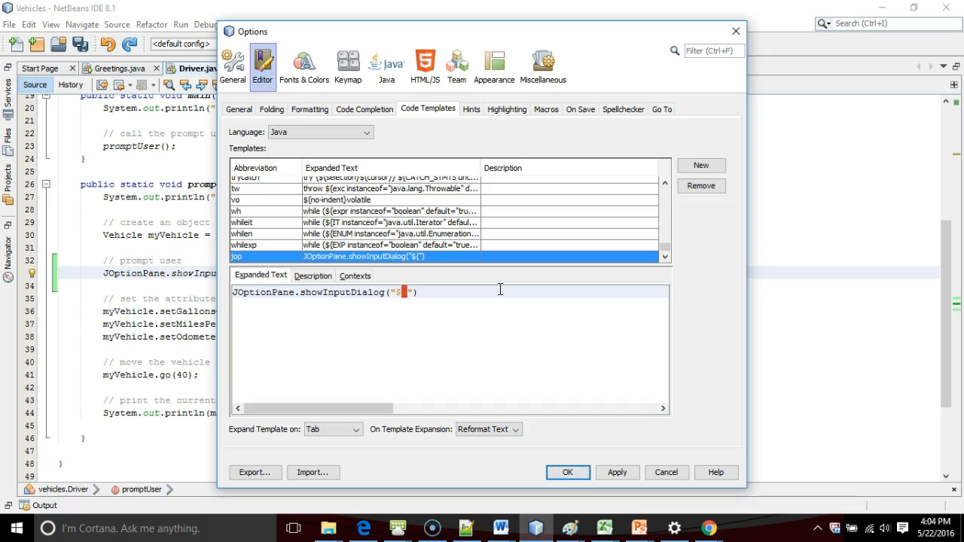
text(cursor)
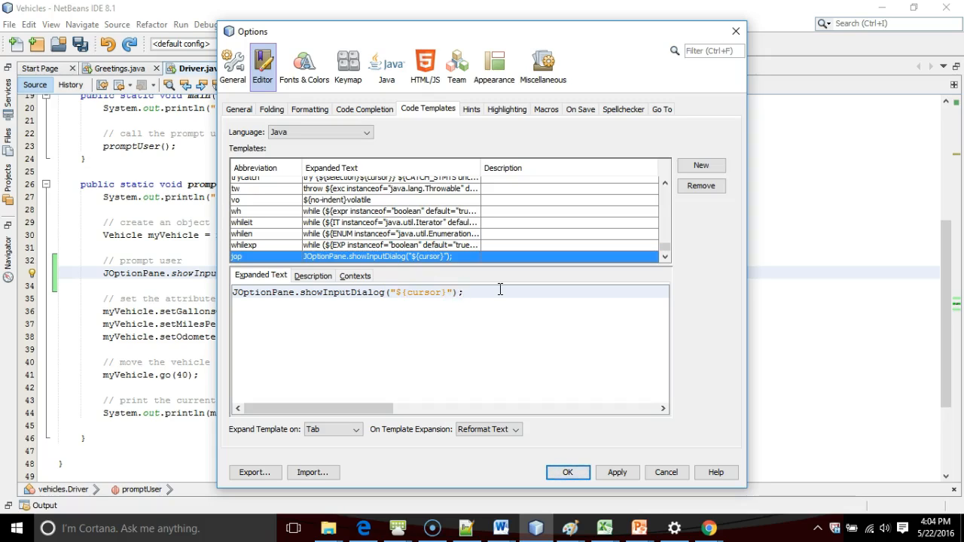
click(465, 293)
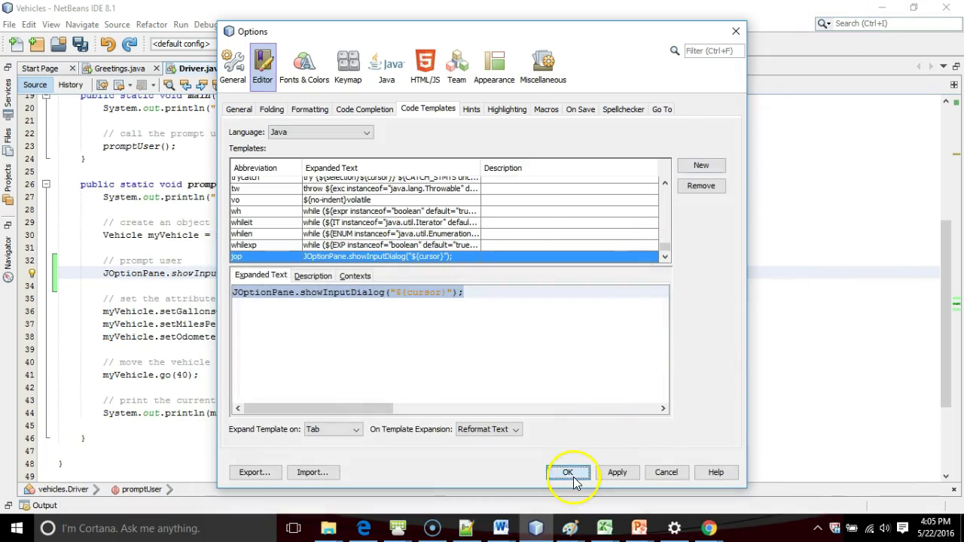
Step: Save the template and use jop to add an "Enter miles per gallon" input dialog
click(566, 473)
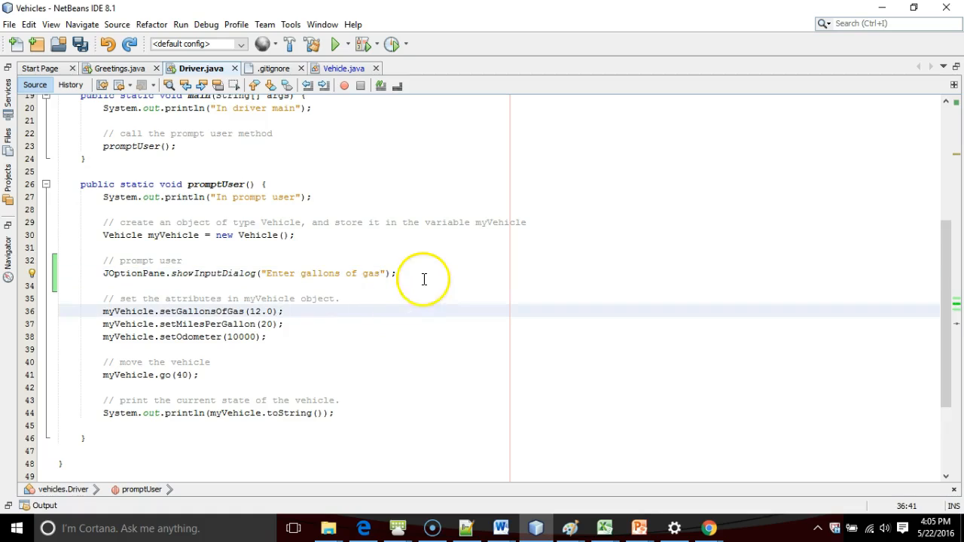
key(Return)
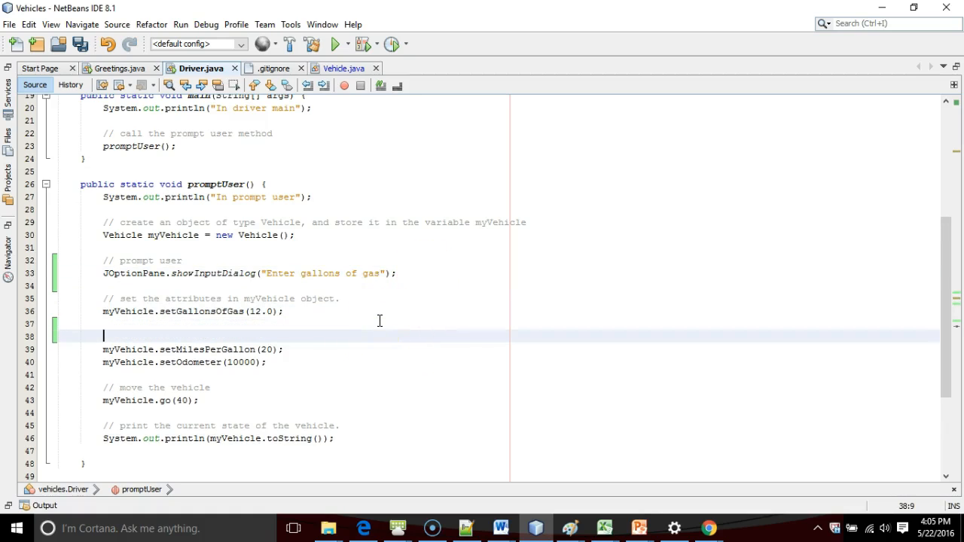
text(jo)
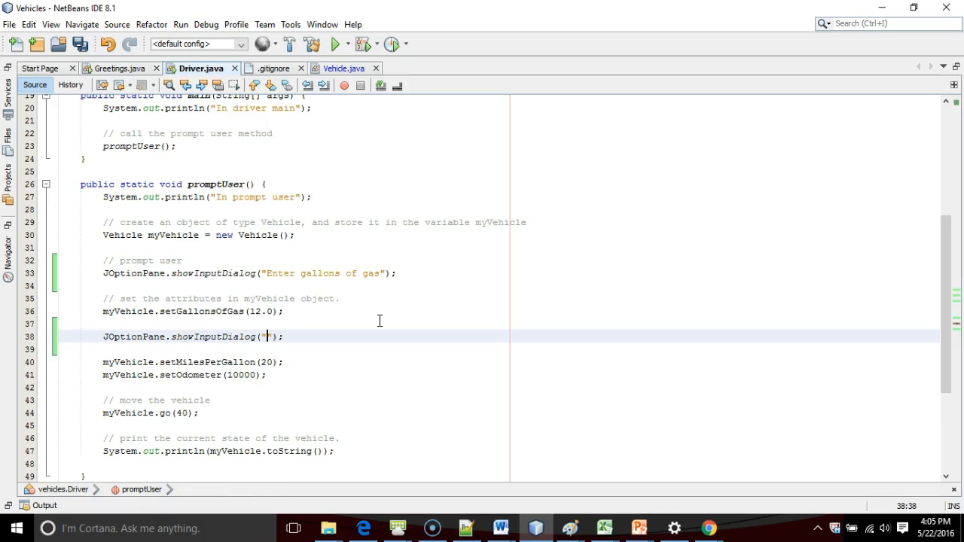
text(")
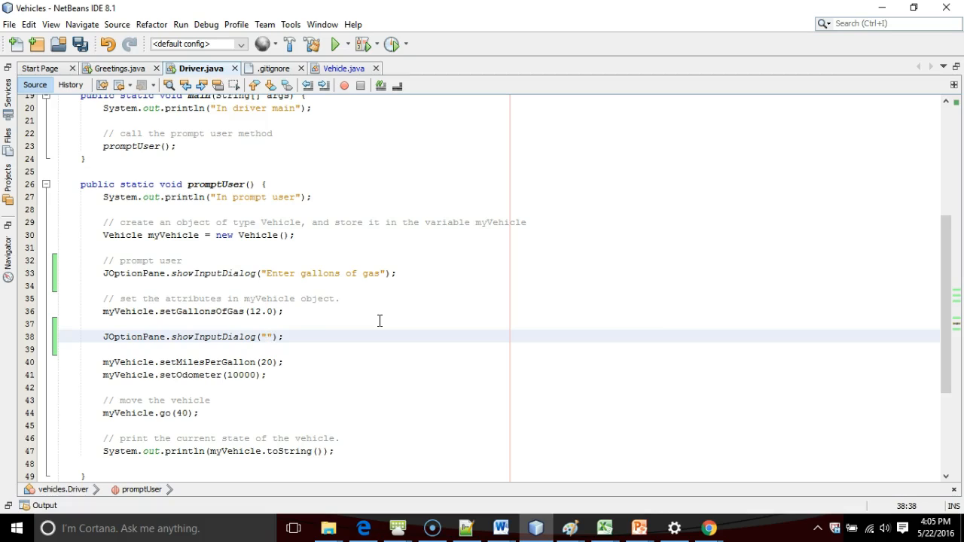
text(Enter miles per gallon)
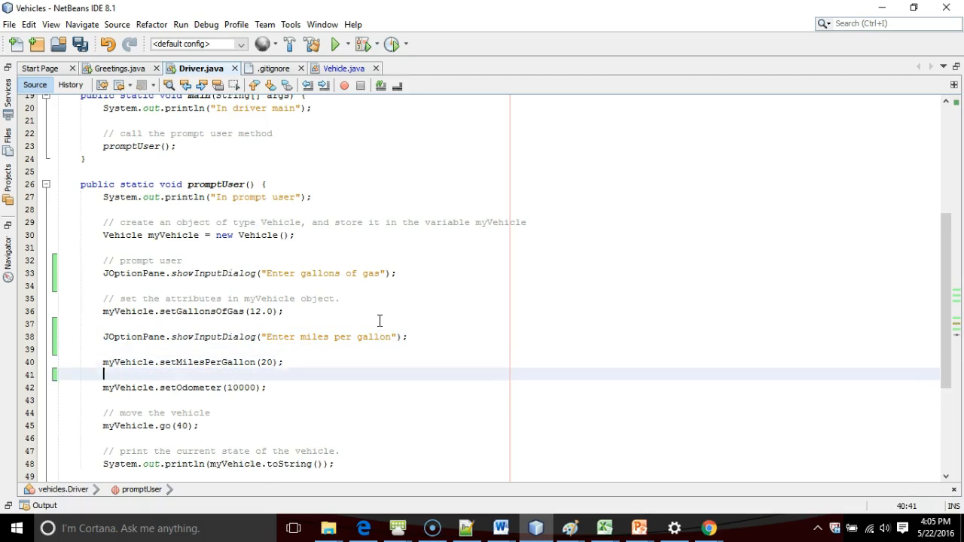
Step: Use jop again to add an "Enter odometer" input dialog
text(jop)
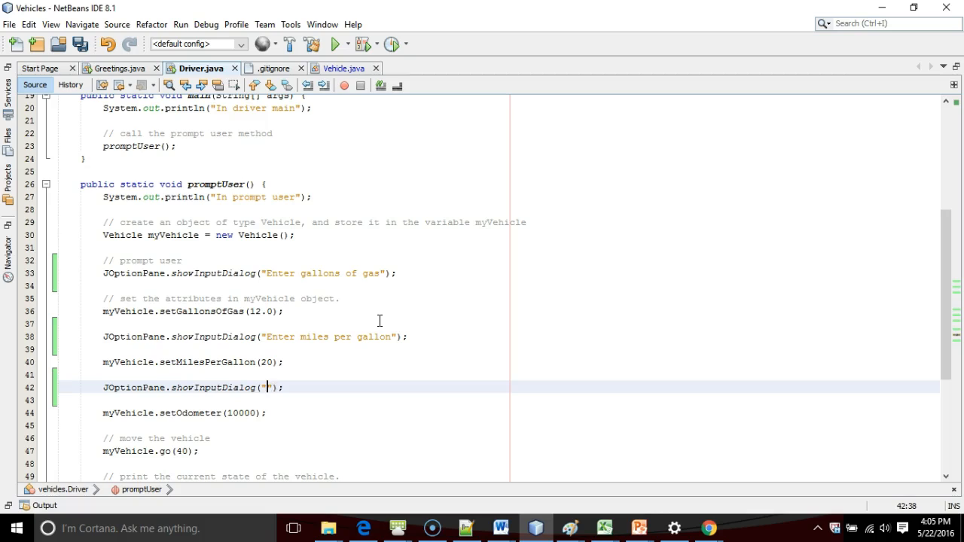
text(Enter odometer)
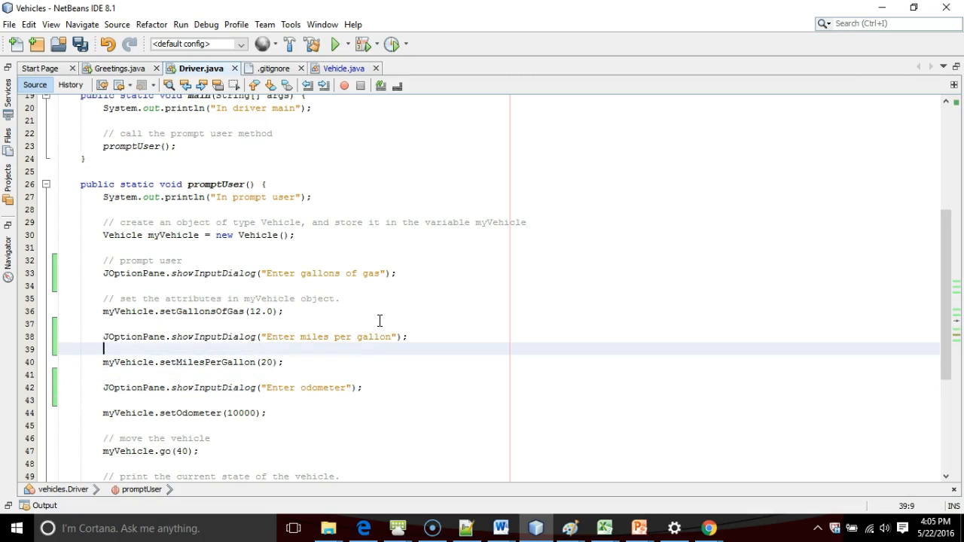
mouse_move(379, 329)
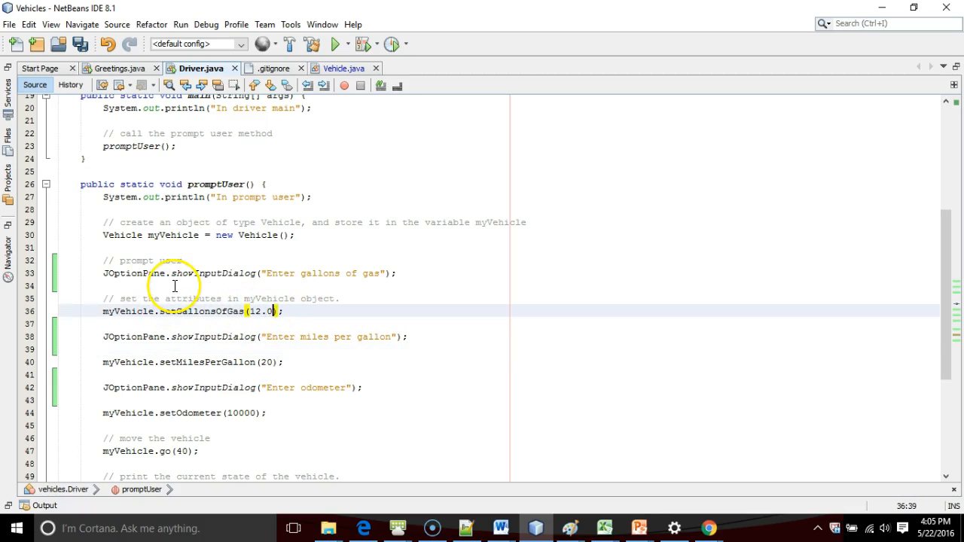
Step: Store the gallons dialog result in String strGallonsOfGas and pass it to setGallonsOfGas
click(214, 272)
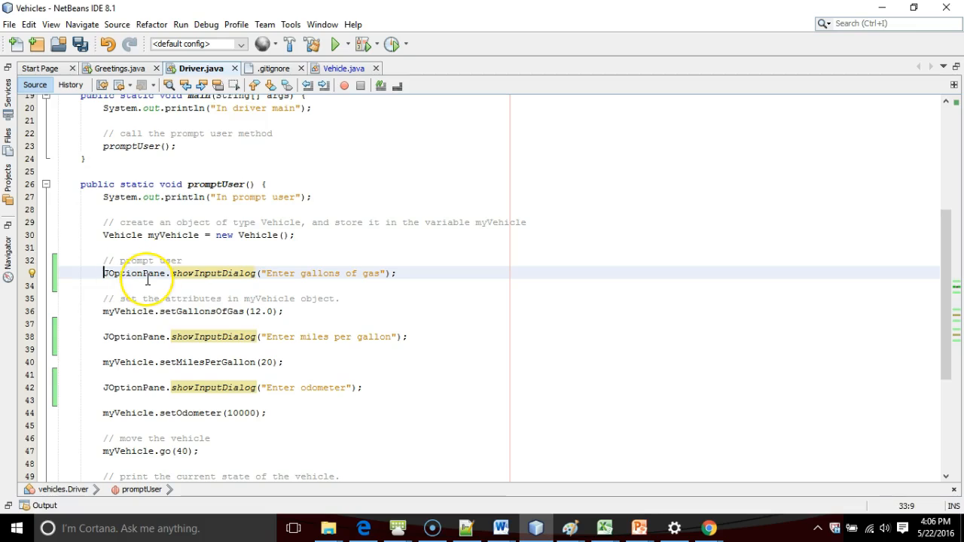
text(String s)
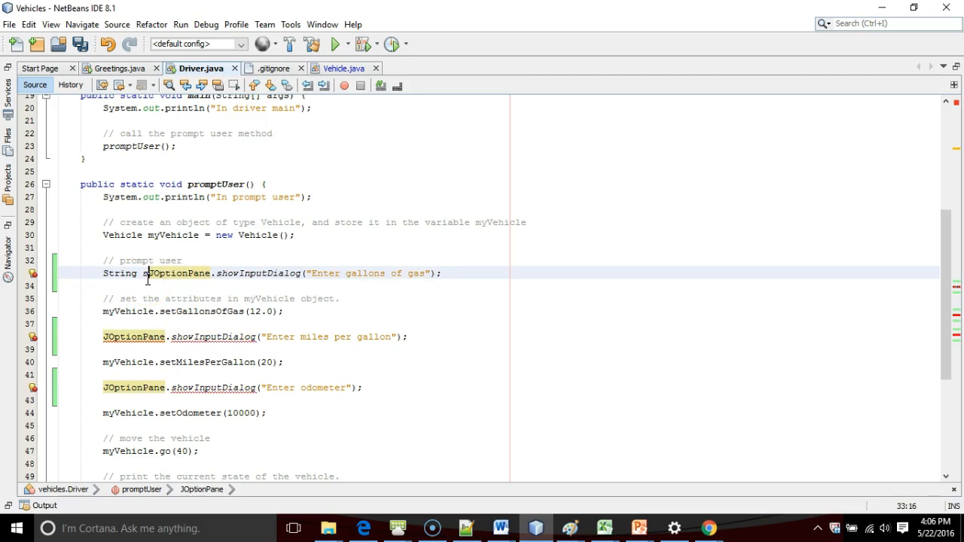
text(tr)
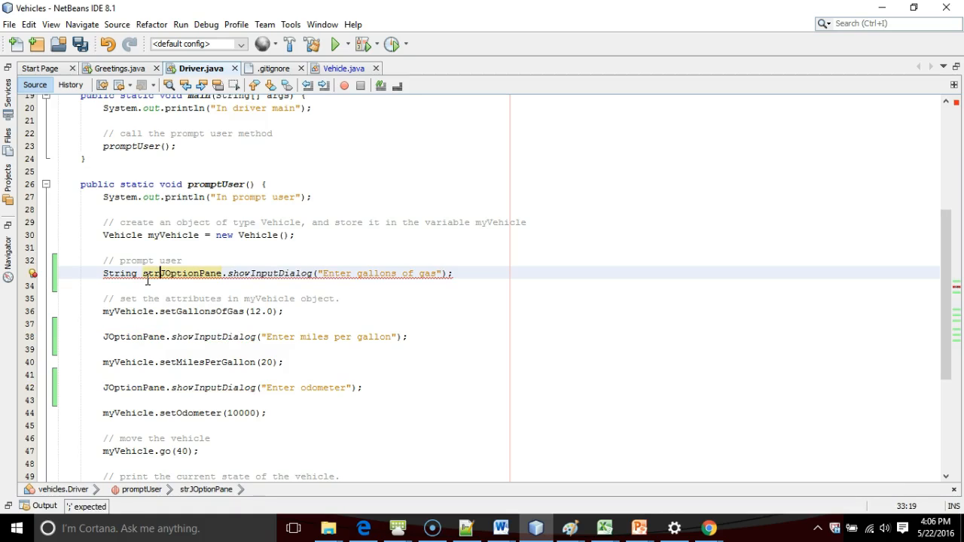
text(GallonsOfGas =)
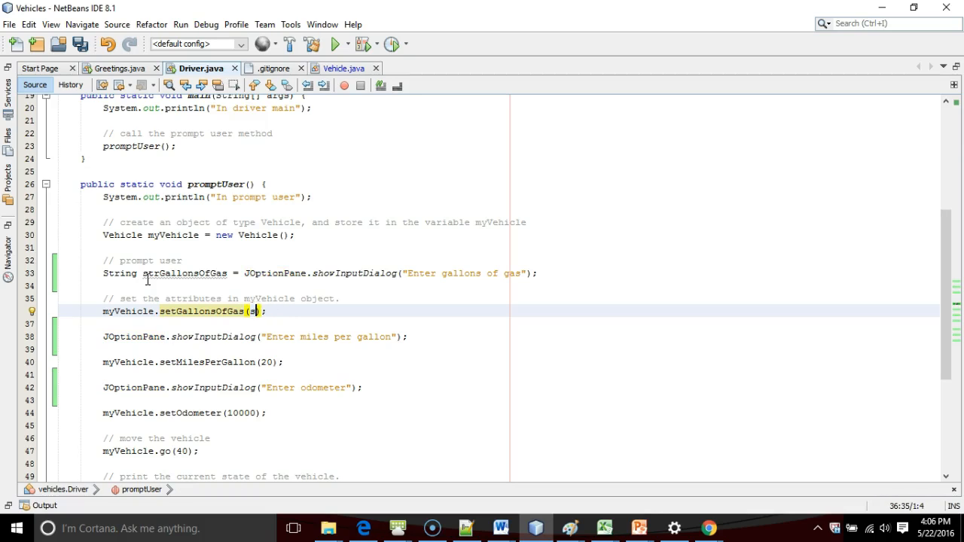
text(trGallonsOfGas)
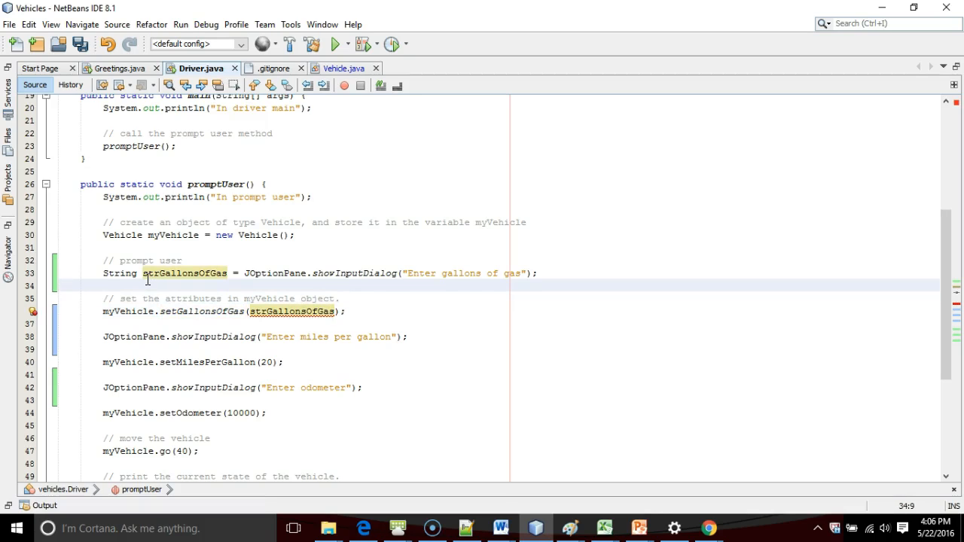
click(104, 286)
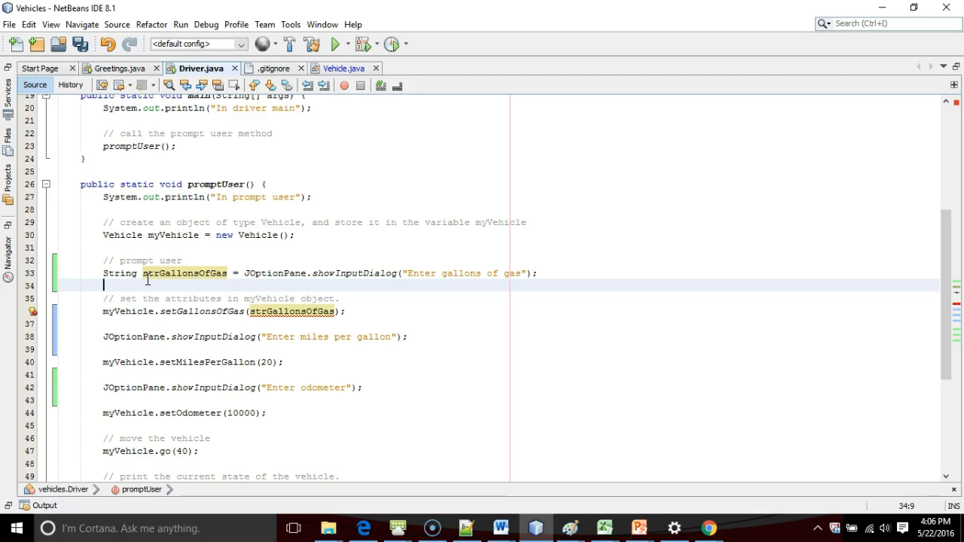
Step: Add a conversion comment and double dblGallonsOfGas = Double.parseDouble(strGallonsOfGas);
key(enter)
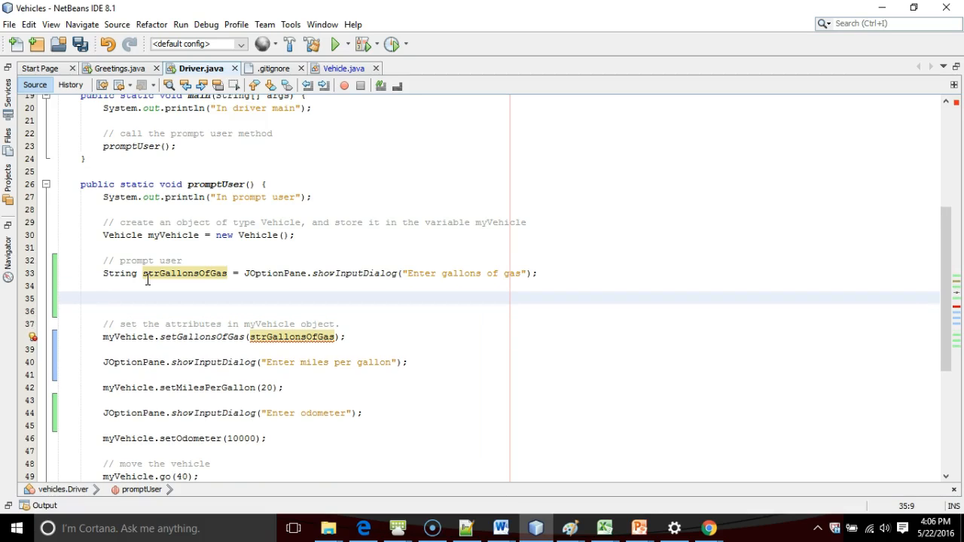
text(// convert the s)
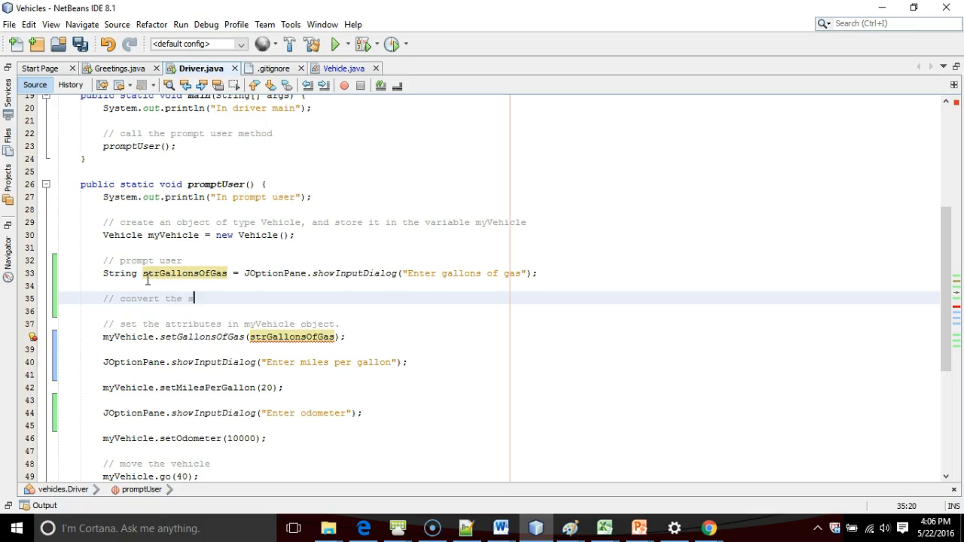
text(string return to a double)
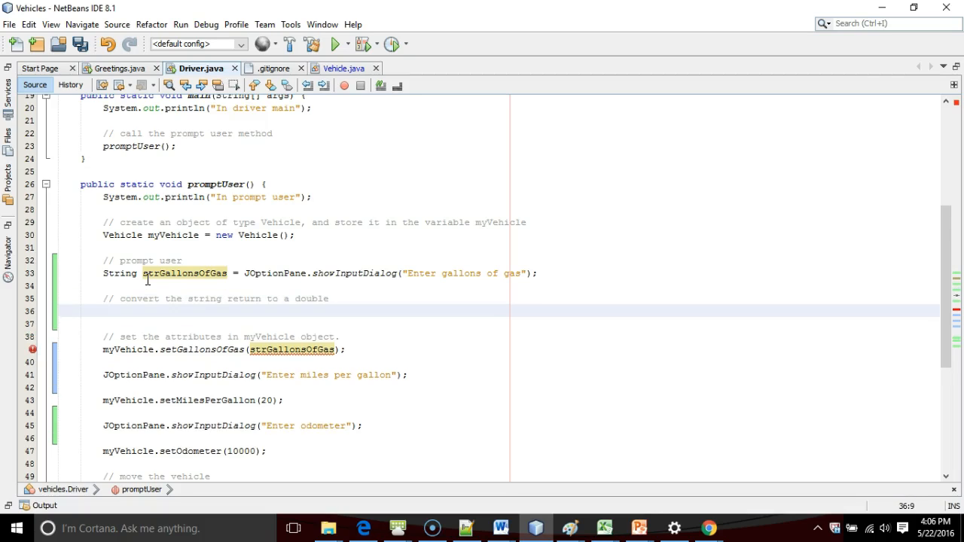
text(Double.parseDouble(strGallonsOfGas);)
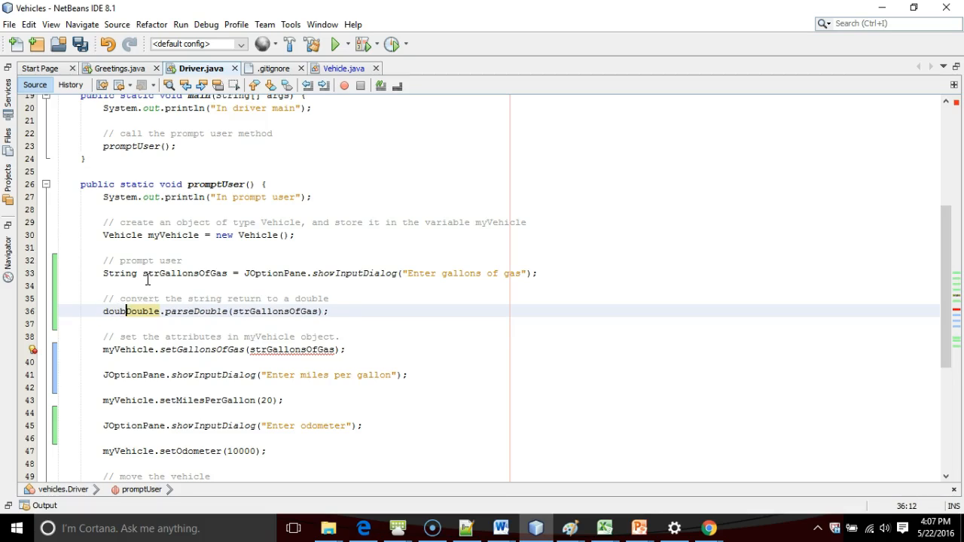
text(dblGallonsOfGas =)
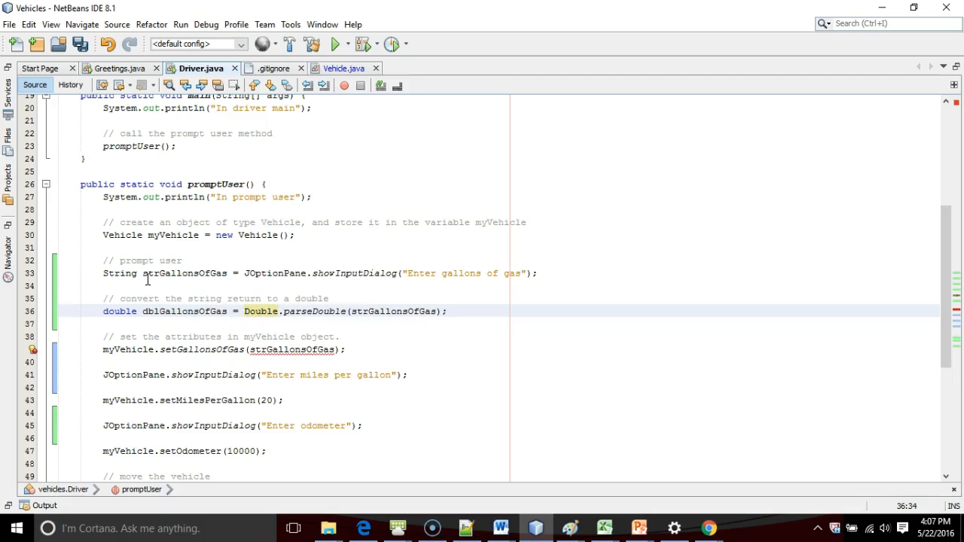
Step: Change the setGallonsOfGas argument from strGallonsOfGas to dblGallonsOfGas
click(265, 349)
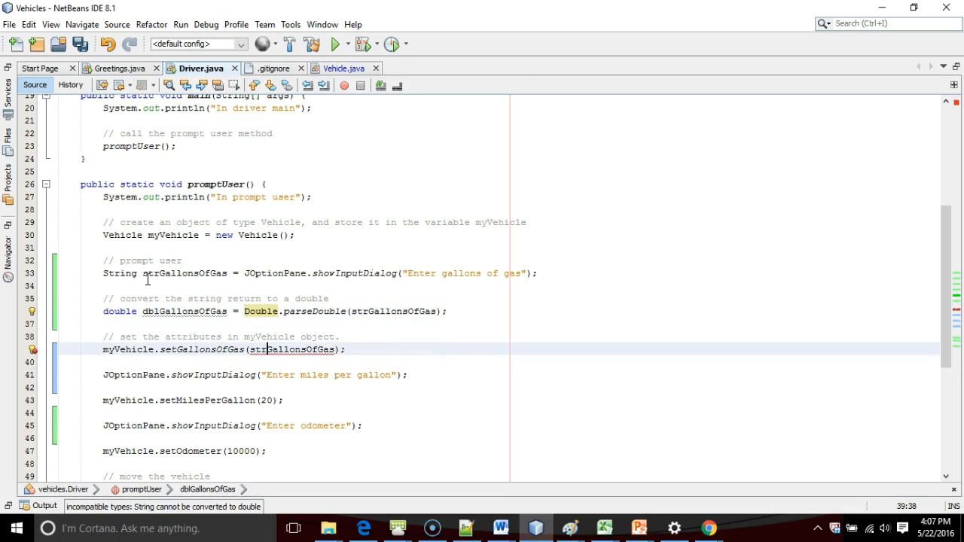
click(184, 310)
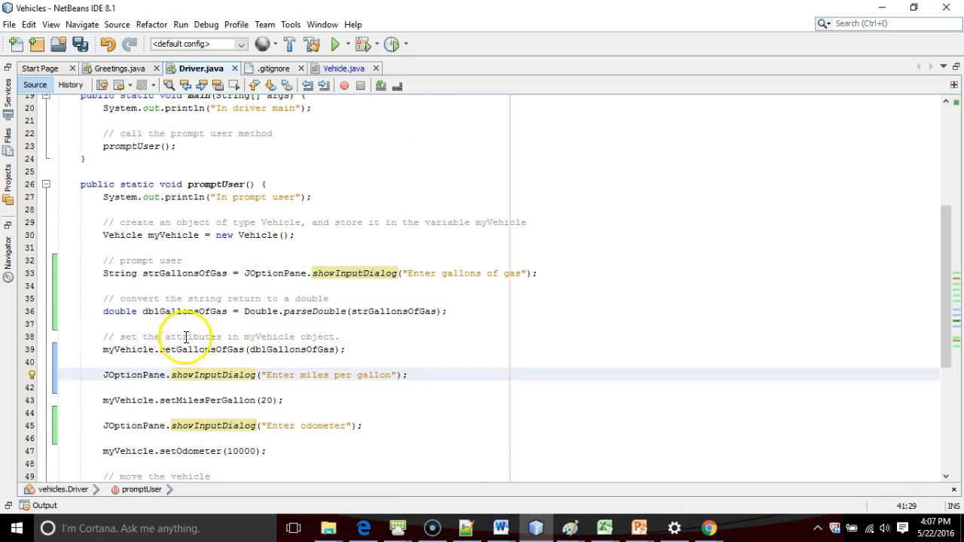
Step: Use Refactor > Introduce Variable to store the miles-per-gallon dialog result in String strMilesPerGallon
right_click(211, 377)
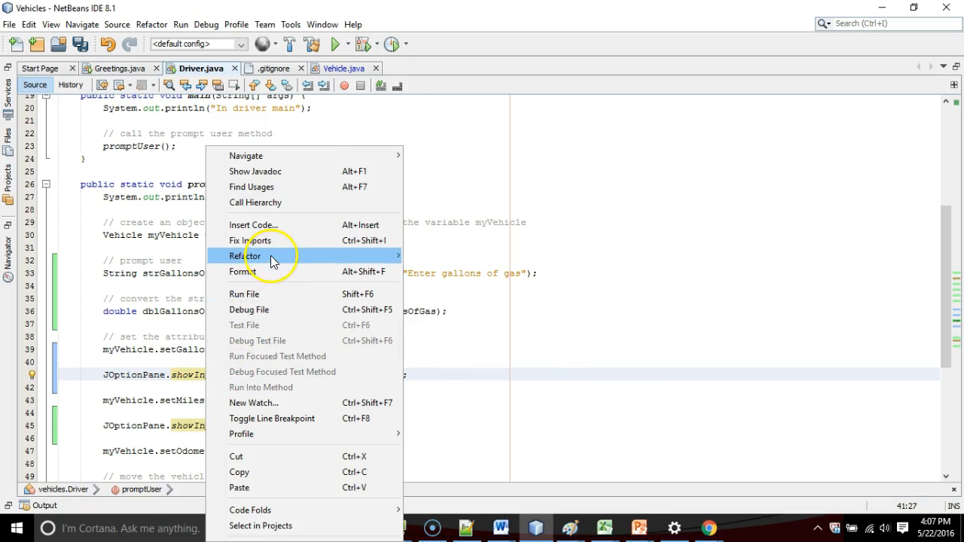
mouse_move(419, 292)
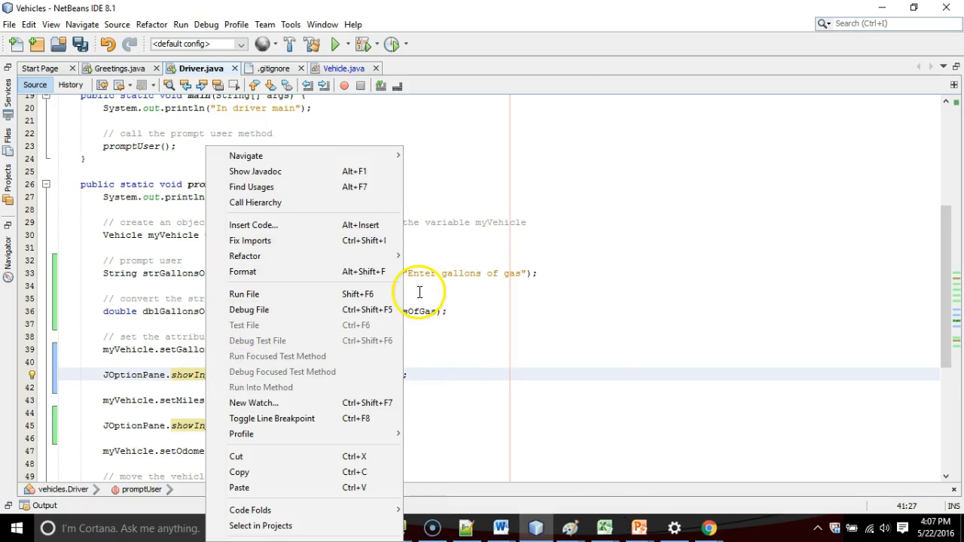
mouse_move(244, 256)
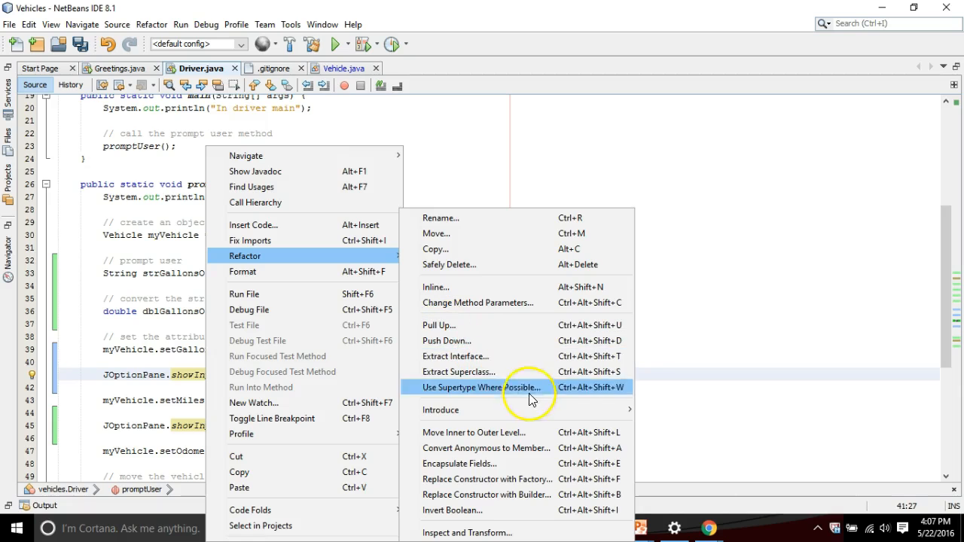
mouse_move(440, 410)
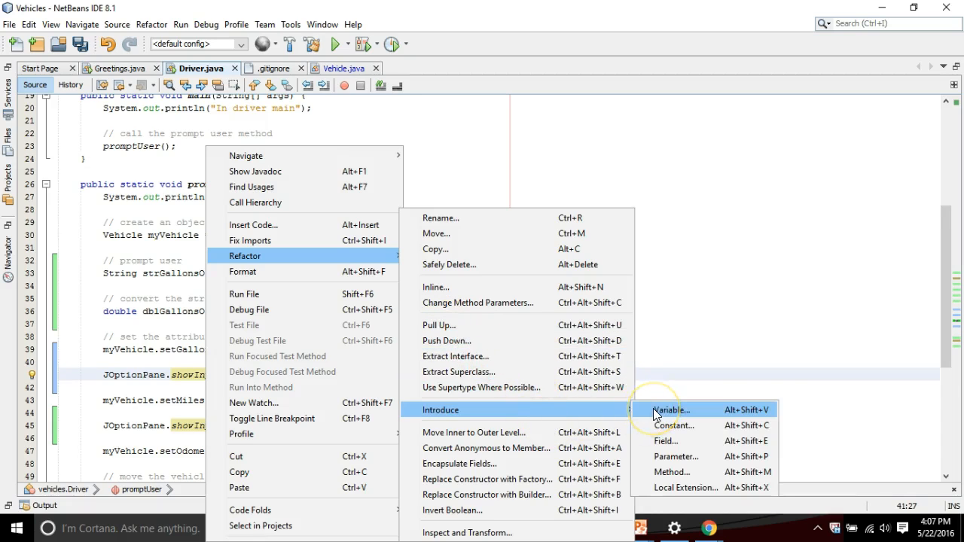
click(672, 409)
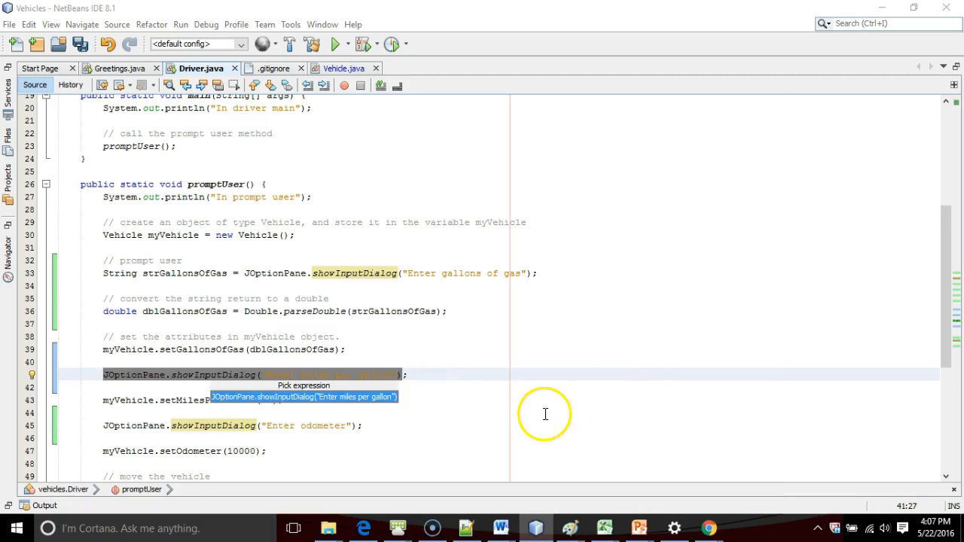
click(304, 397)
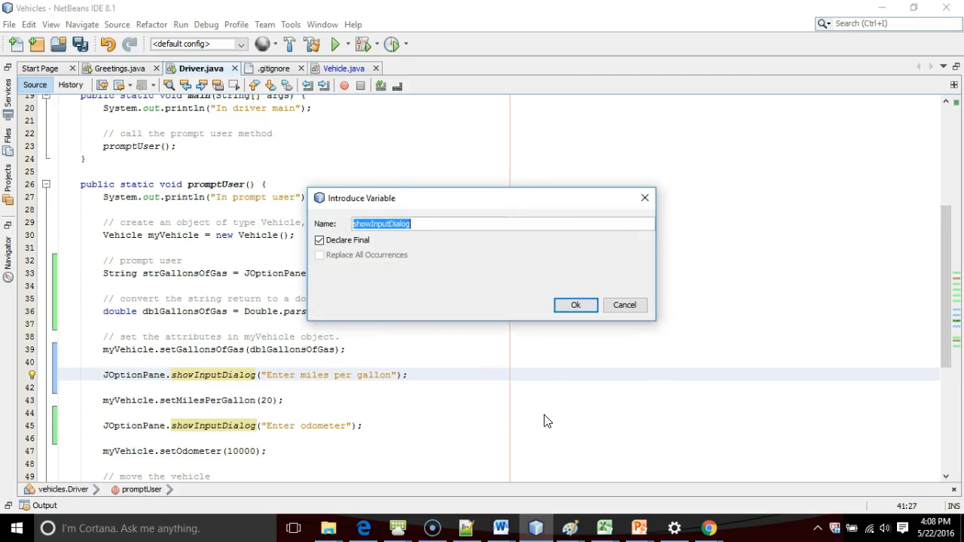
text(strMiles)
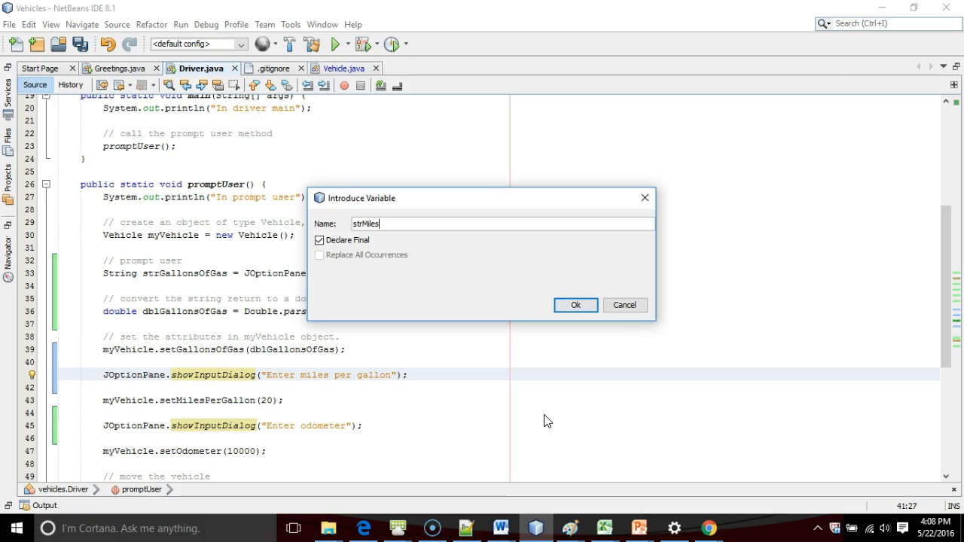
click(576, 304)
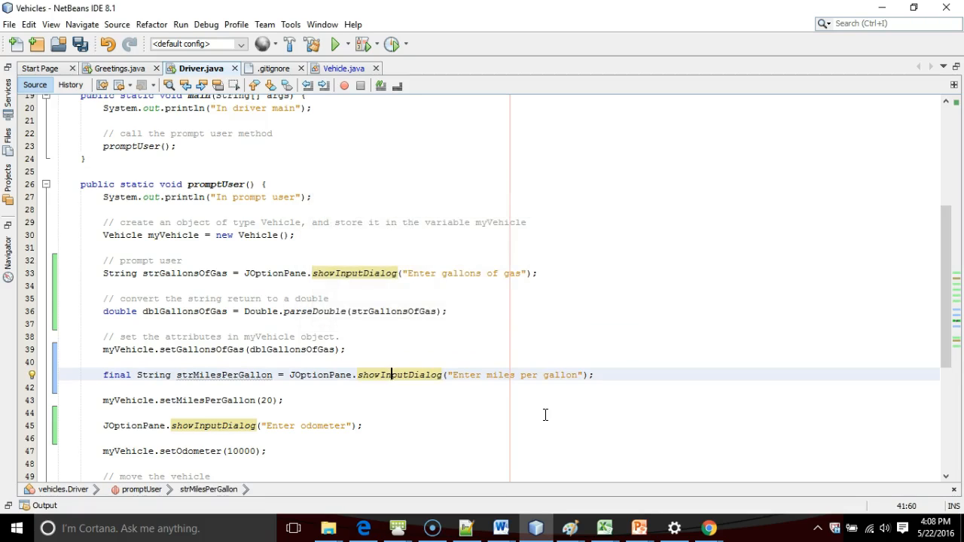
mouse_move(515, 369)
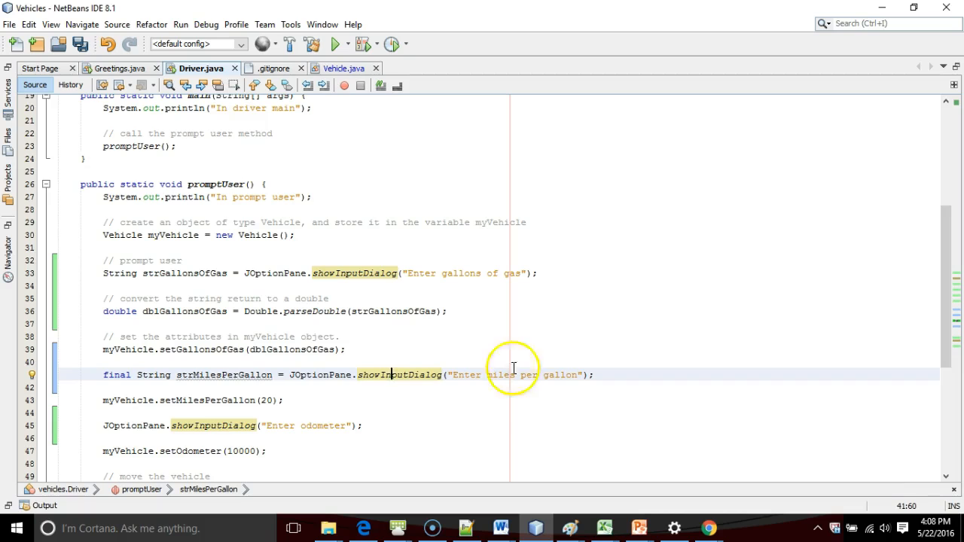
mouse_move(505, 250)
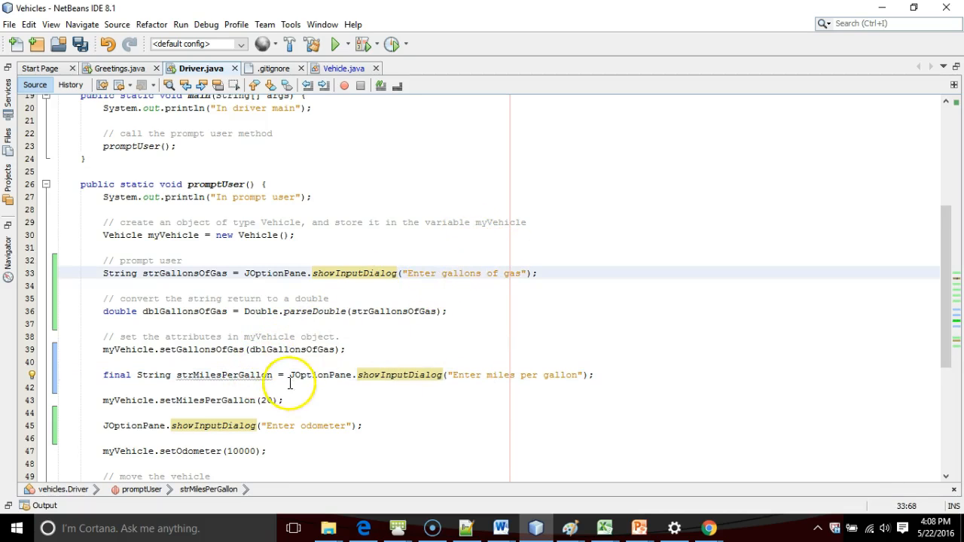
click(391, 374)
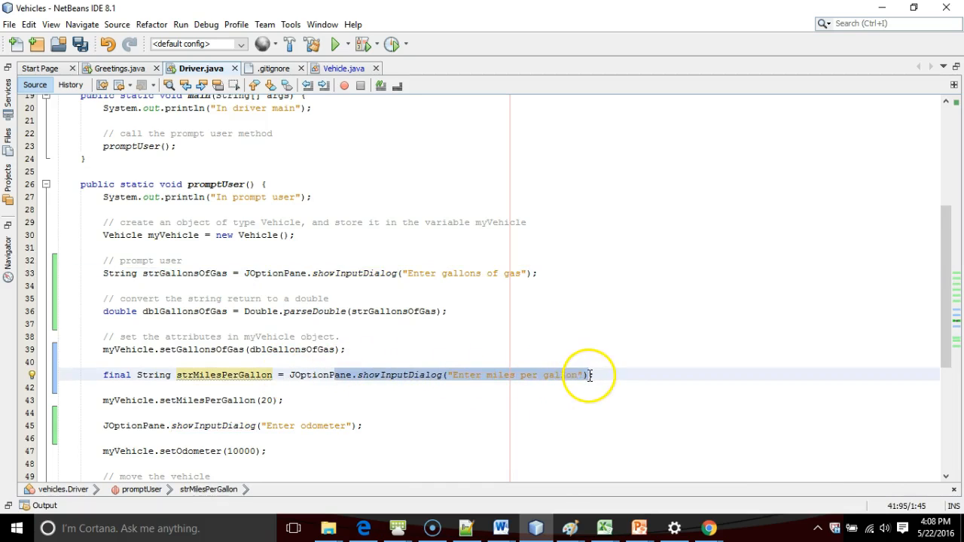
click(208, 375)
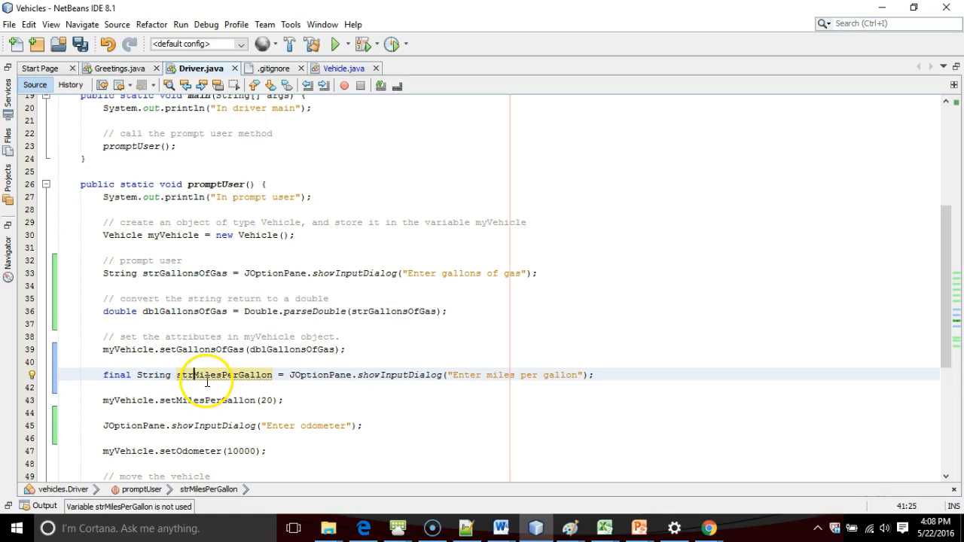
mouse_move(226, 373)
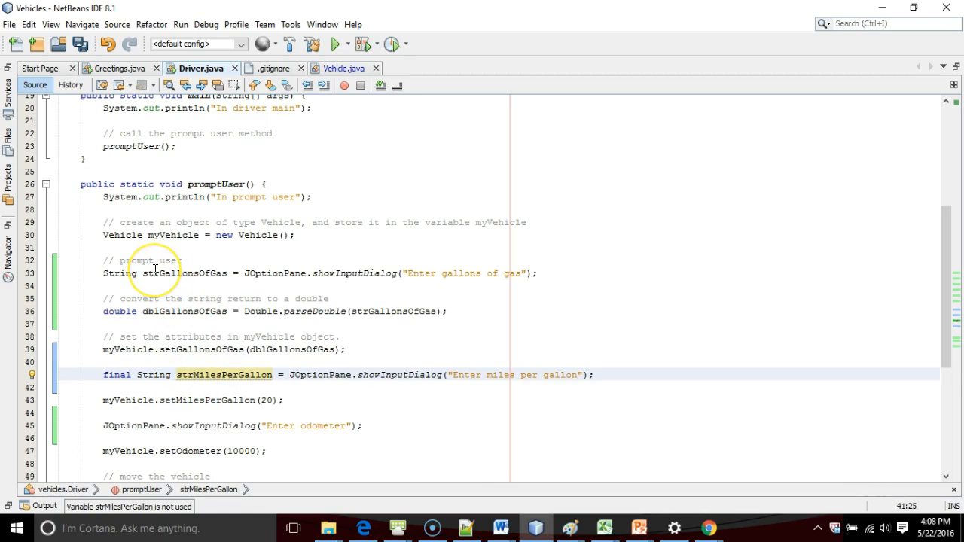
Step: Add a blank line below the strMilesPerGallon statement for the next statement
click(163, 311)
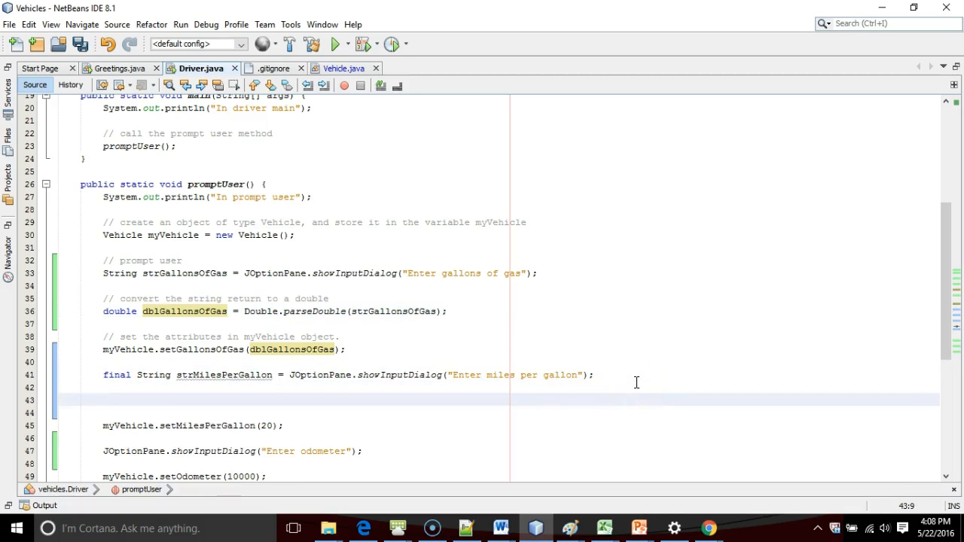
Step: Introduce a final int intMilesPerGallon from Integer.parseInt(strMilesPerGallon) via Refactor > Introduce Variable
text(In)
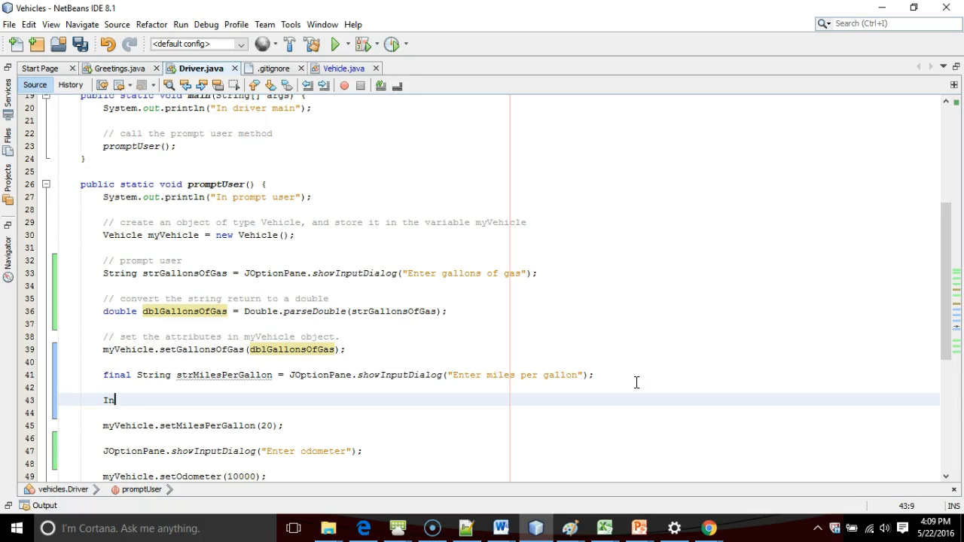
text(teger.parseI)
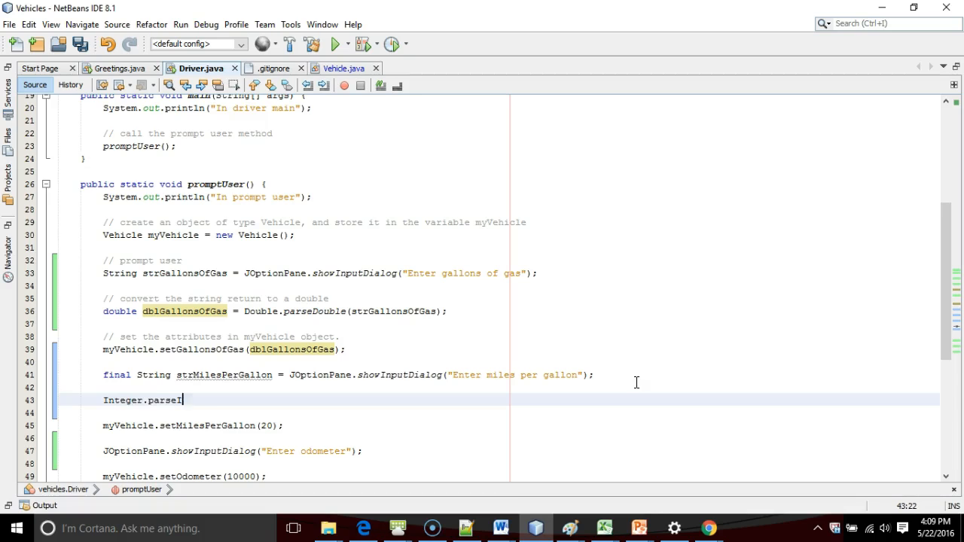
text(nt(strMilesPerGallon);)
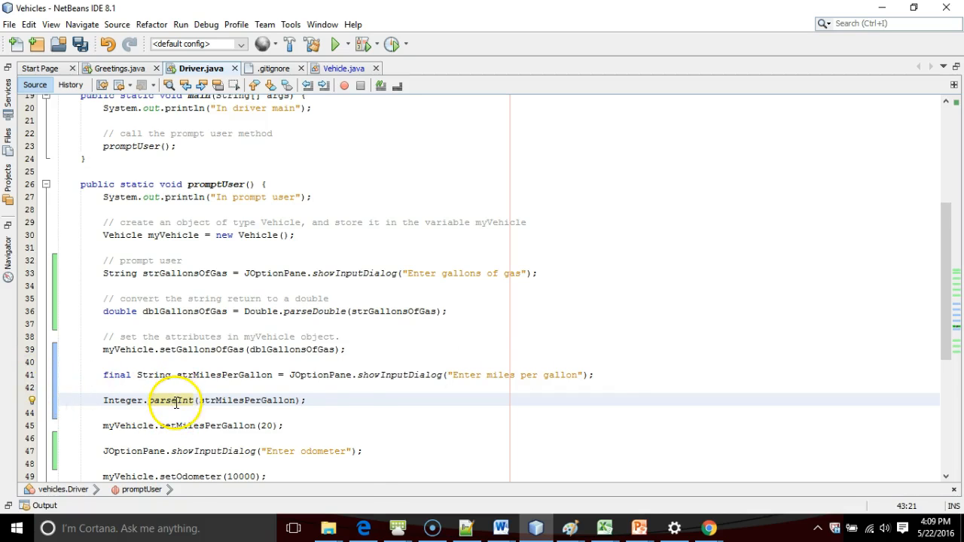
right_click(175, 401)
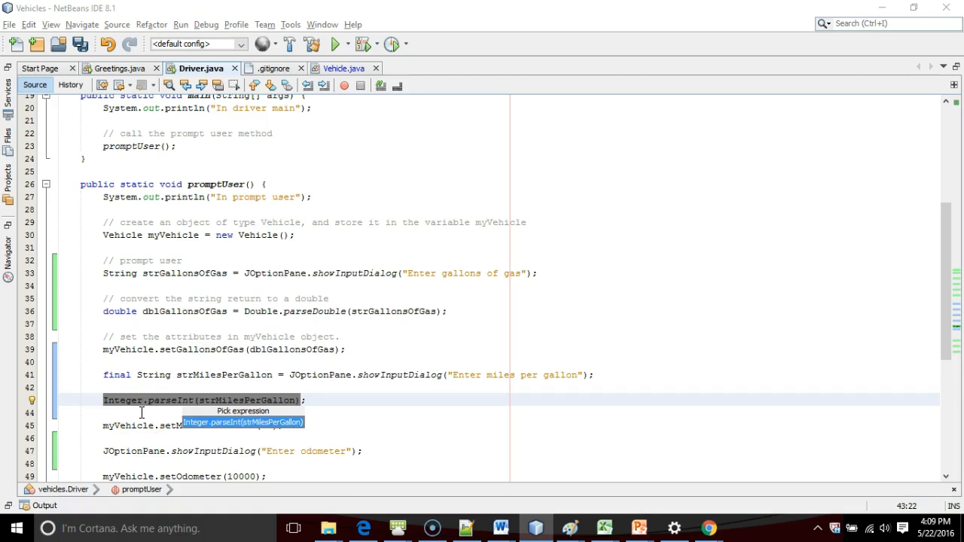
click(242, 422)
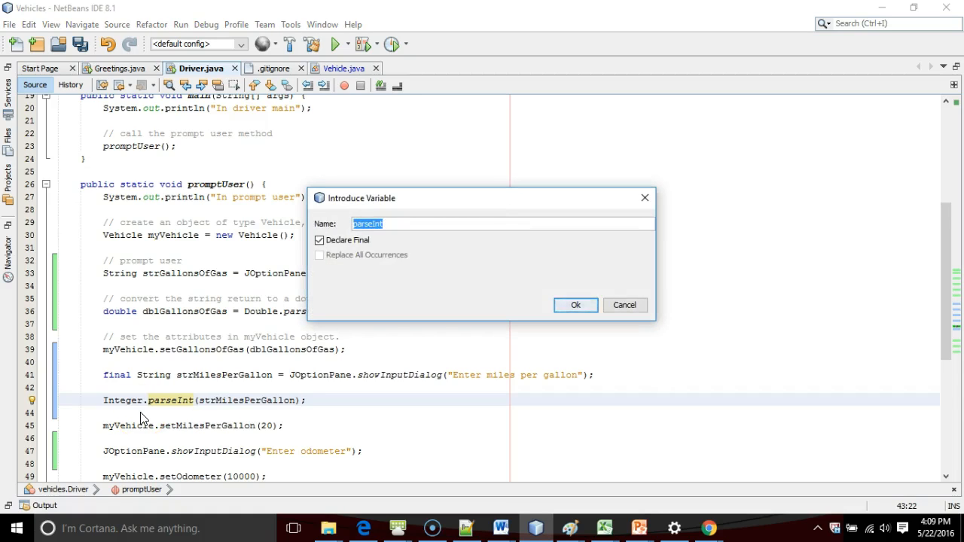
text(intMilesPerGall)
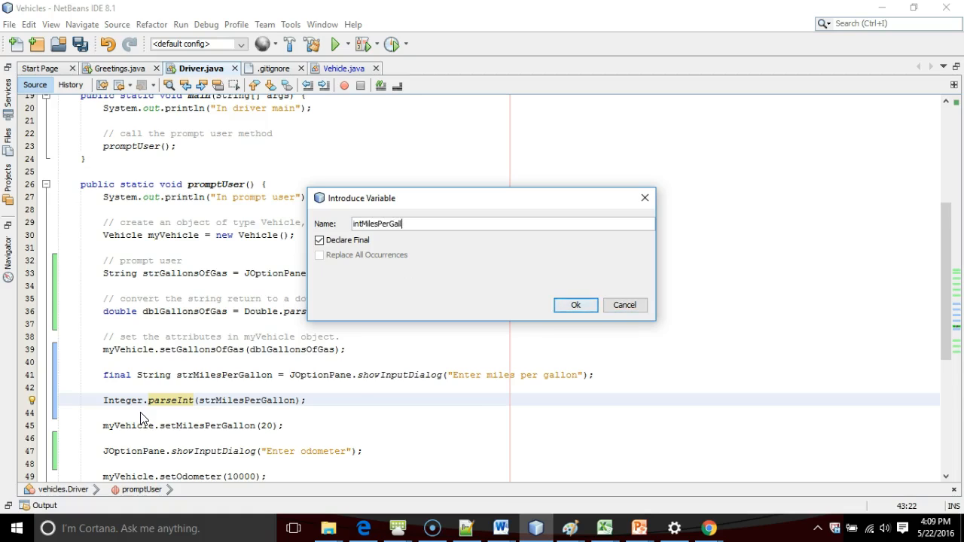
click(576, 304)
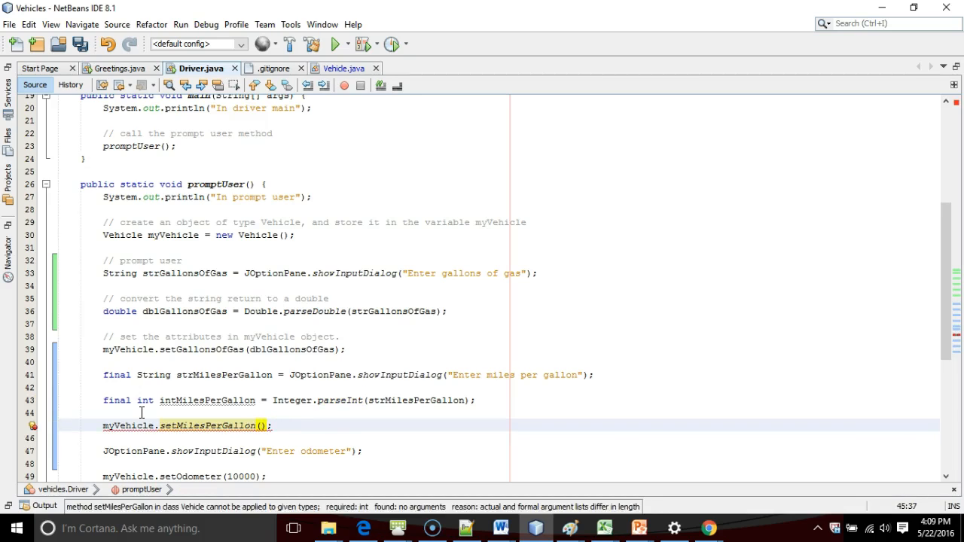
text(intMilesPerGallon)
text(// move the vehicle)
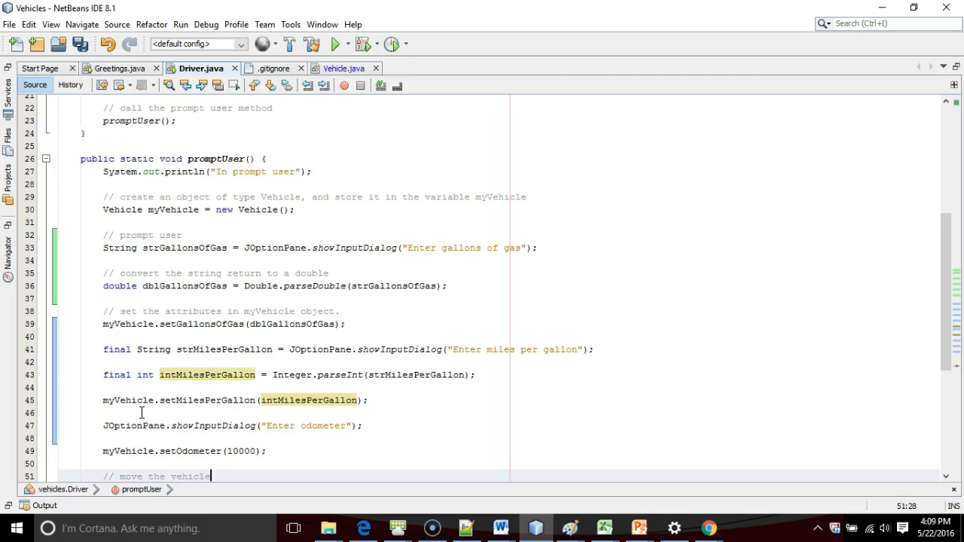
Step: Pass the parsed ints into setMilesPerGallon and the odometer setter statement
scroll(down, 3)
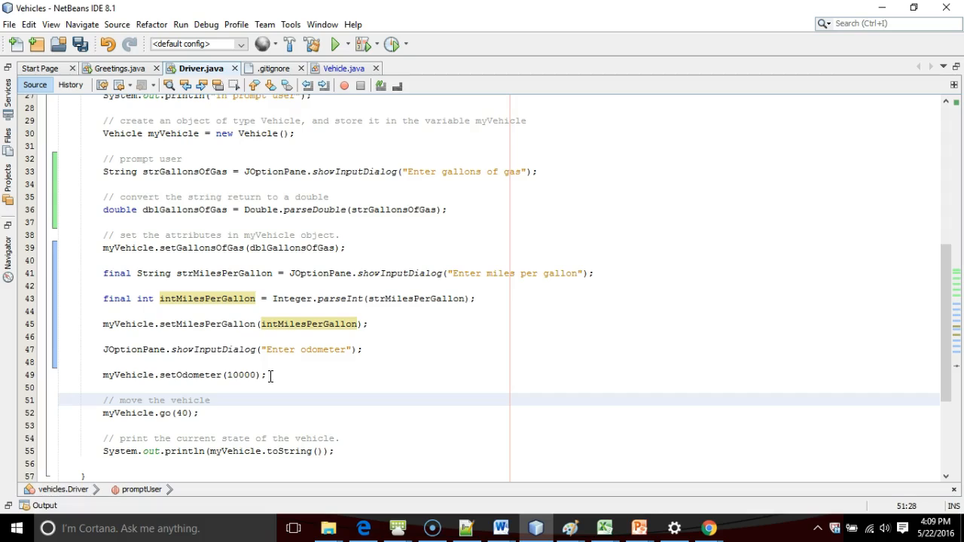
click(211, 400)
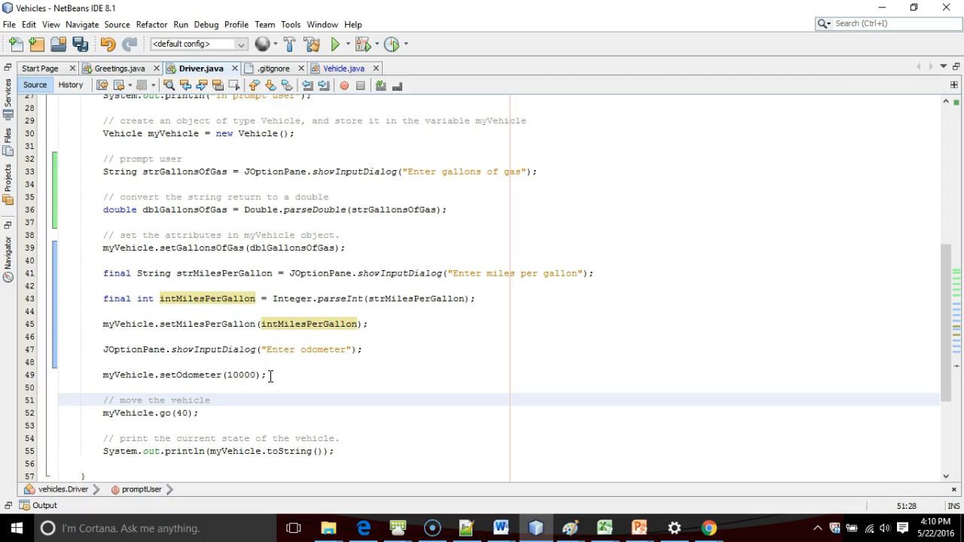
click(211, 401)
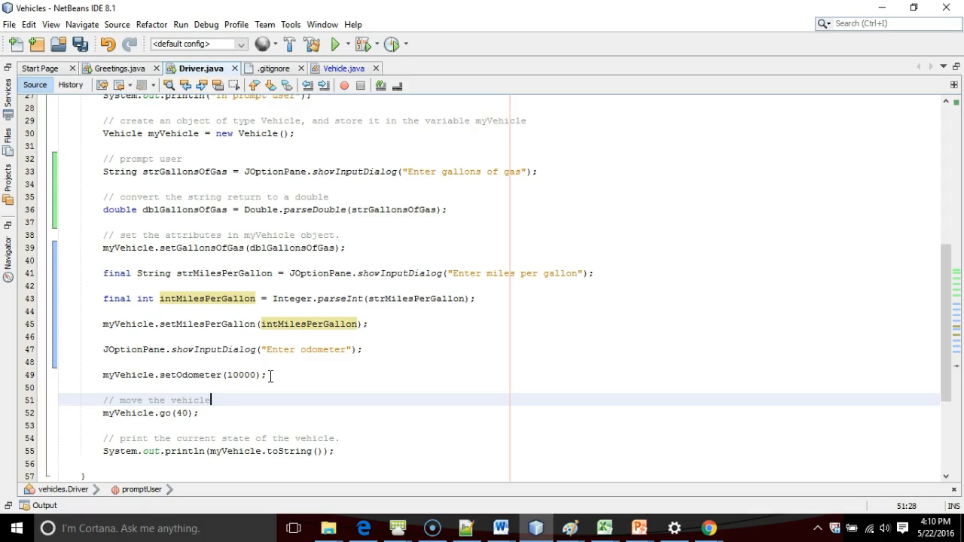
scroll(down, 3)
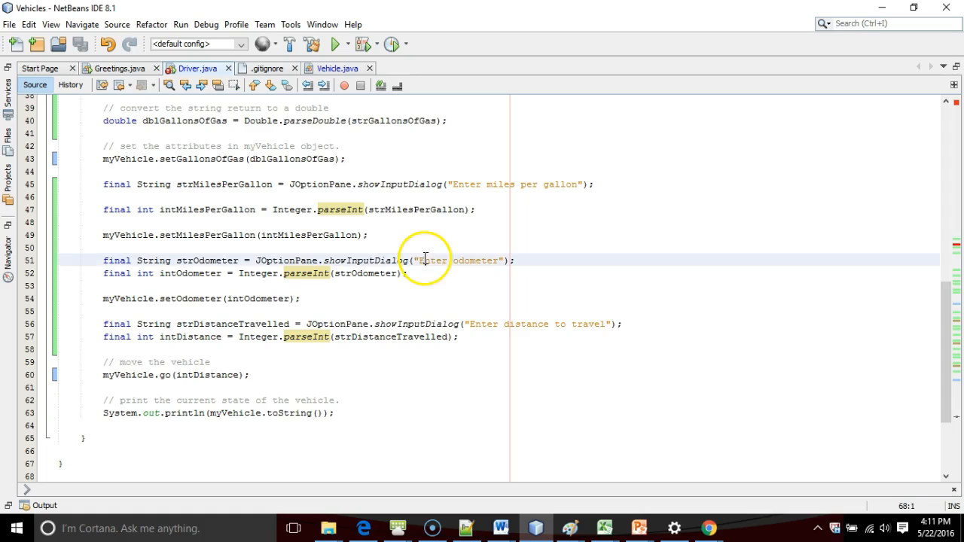
Step: Add myVehicle.go(intDistance) and a println of myVehicle.toString() at the end of promptUser
click(380, 273)
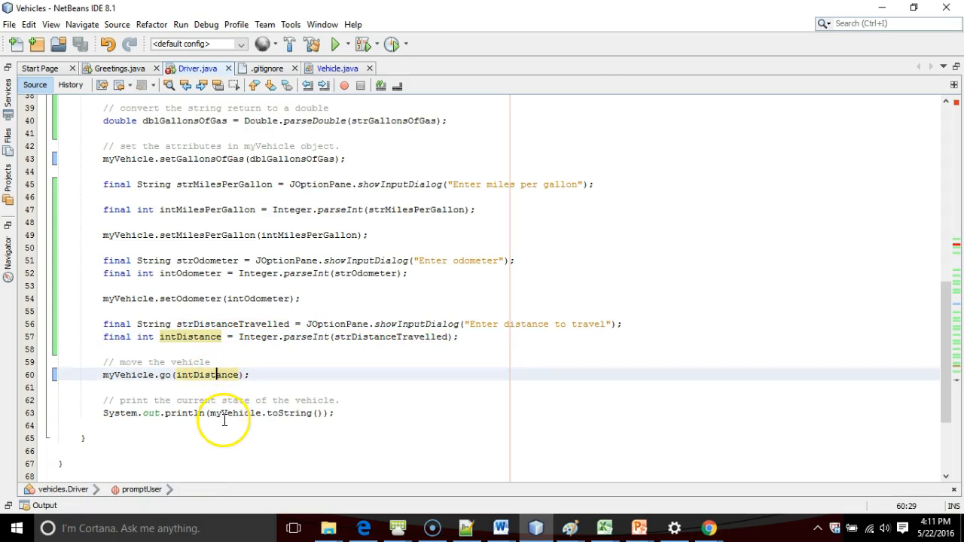
scroll(down, 3)
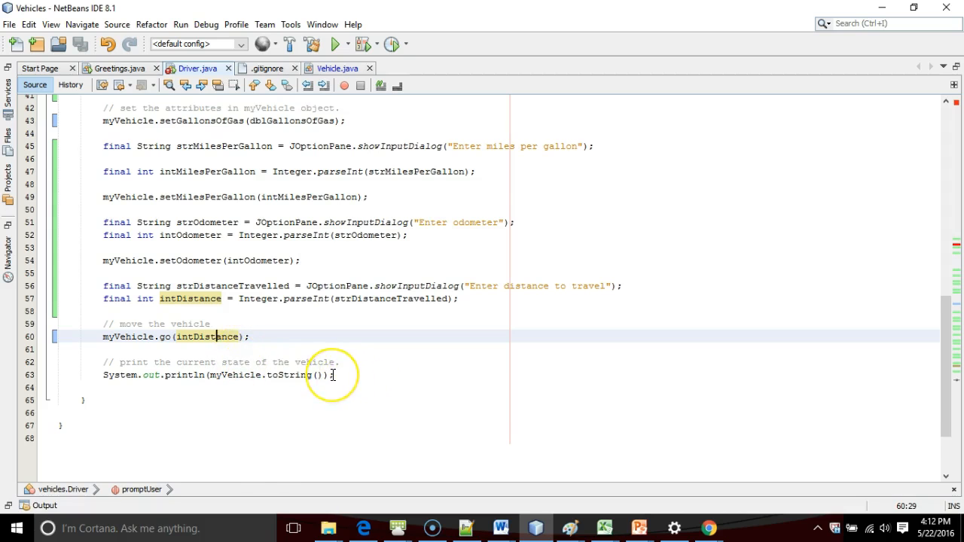
scroll(up, 3)
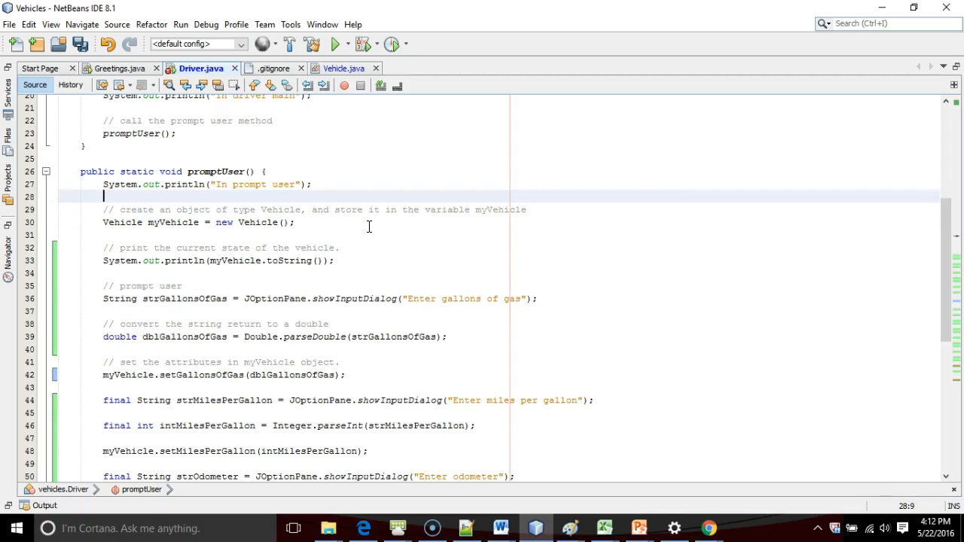
mouse_move(383, 223)
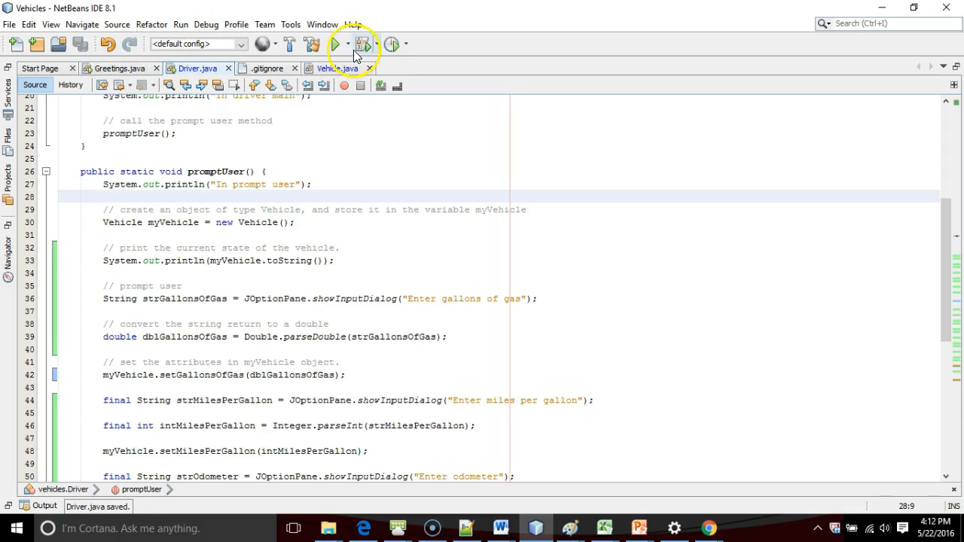
Step: Run the project and enter 8 gallons, 25 MPG and odometer 2000 in the prompts
click(361, 44)
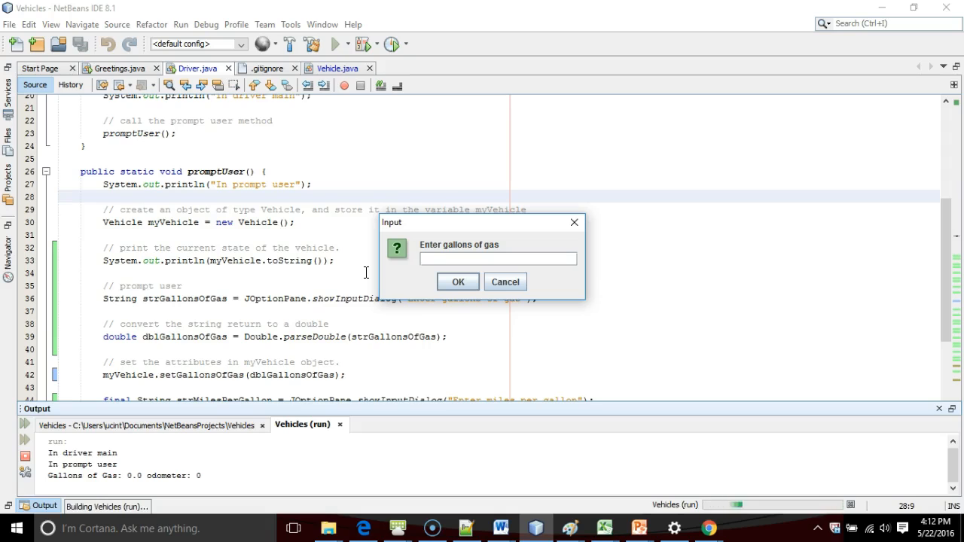
text(8)
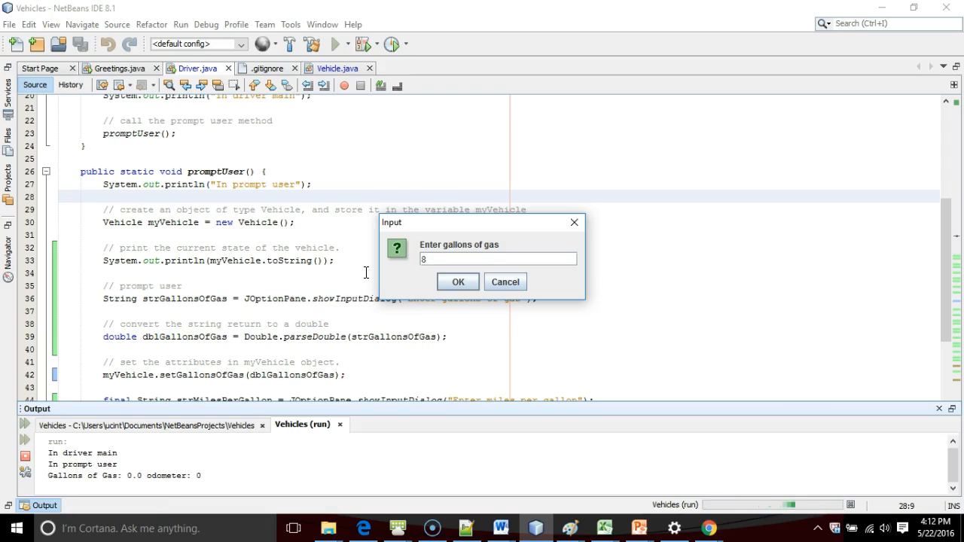
click(458, 281)
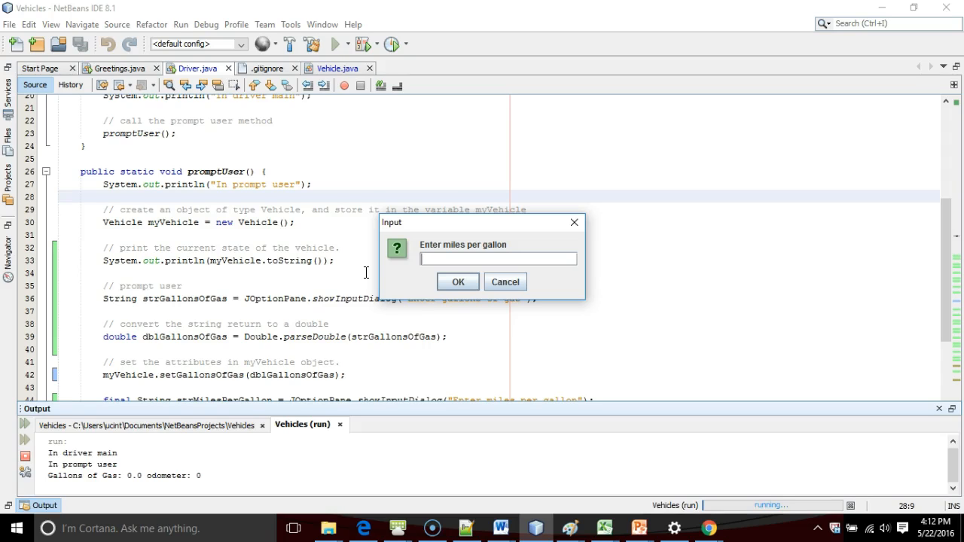
text(25)
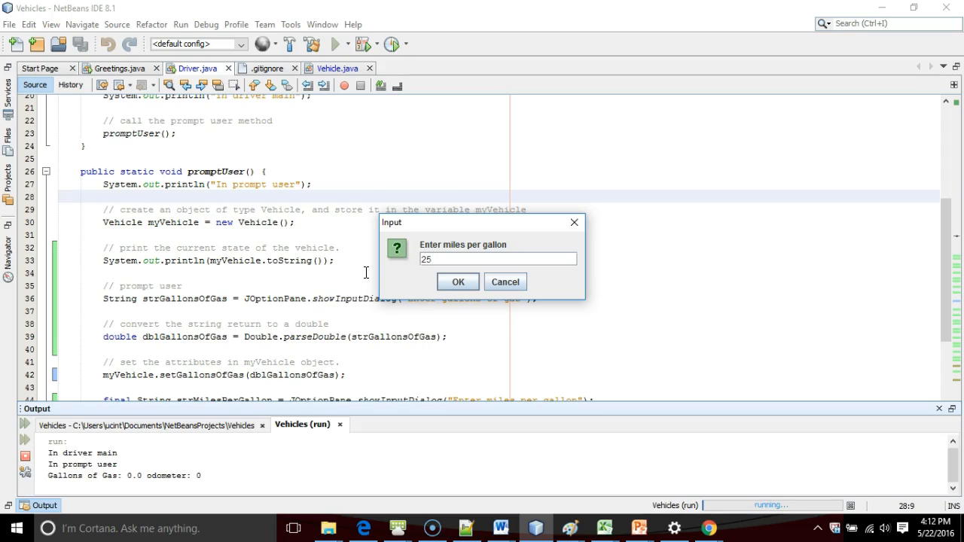
click(458, 282)
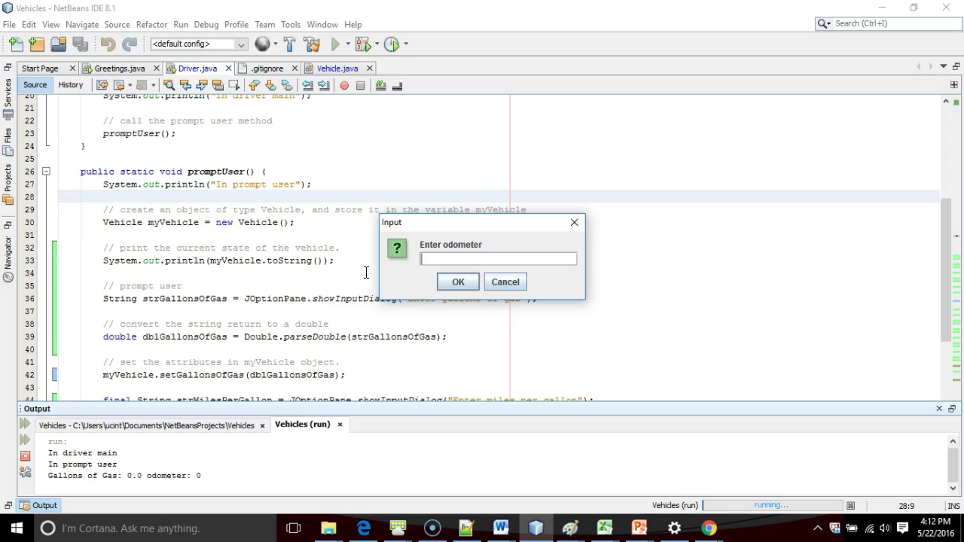
text(2000)
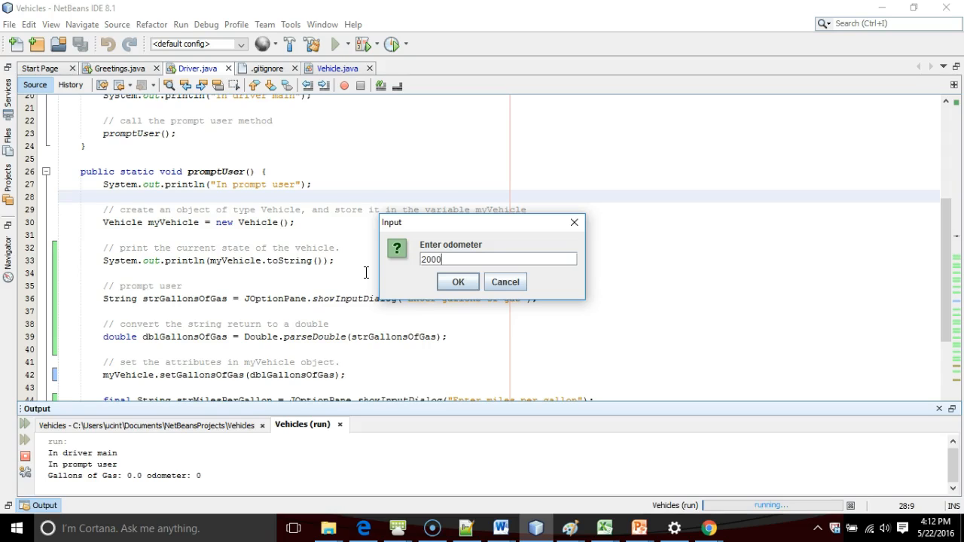
click(458, 281)
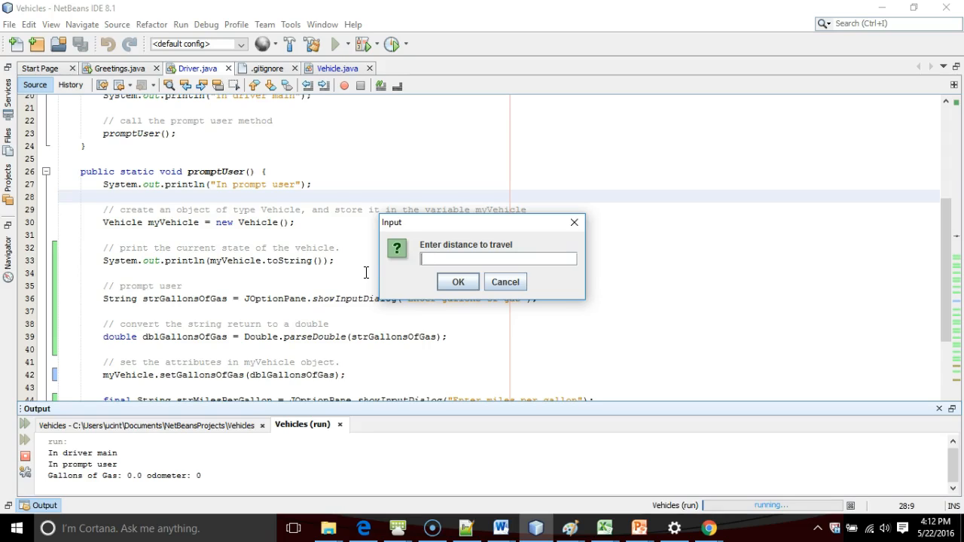
Step: Enter distance 100 and get output of 4.0 gallons with odometer 20100
text(100)
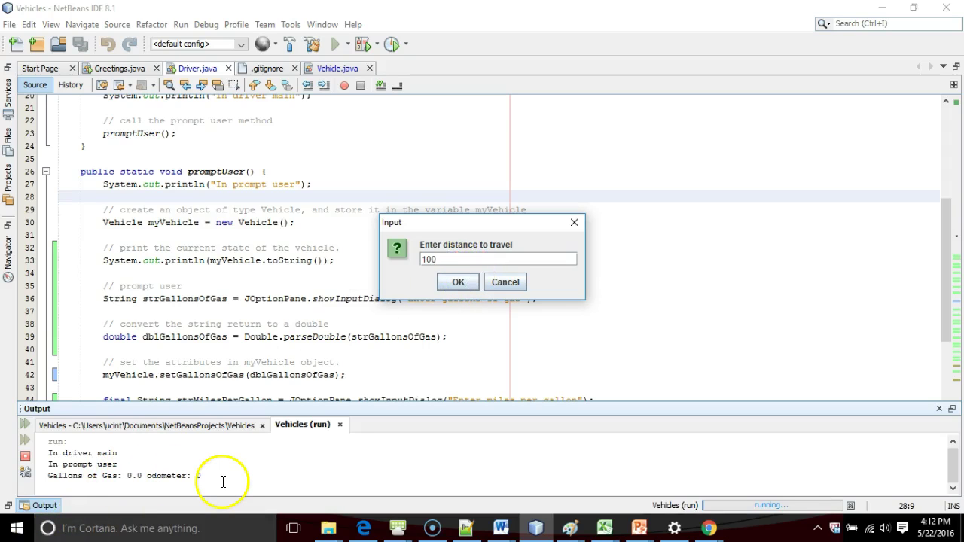
click(458, 282)
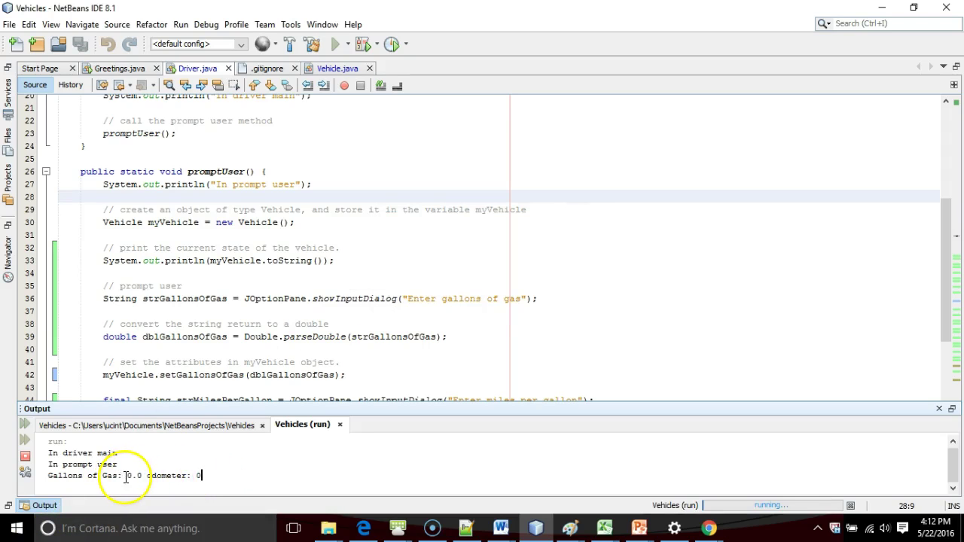
mouse_move(210, 476)
text(100)
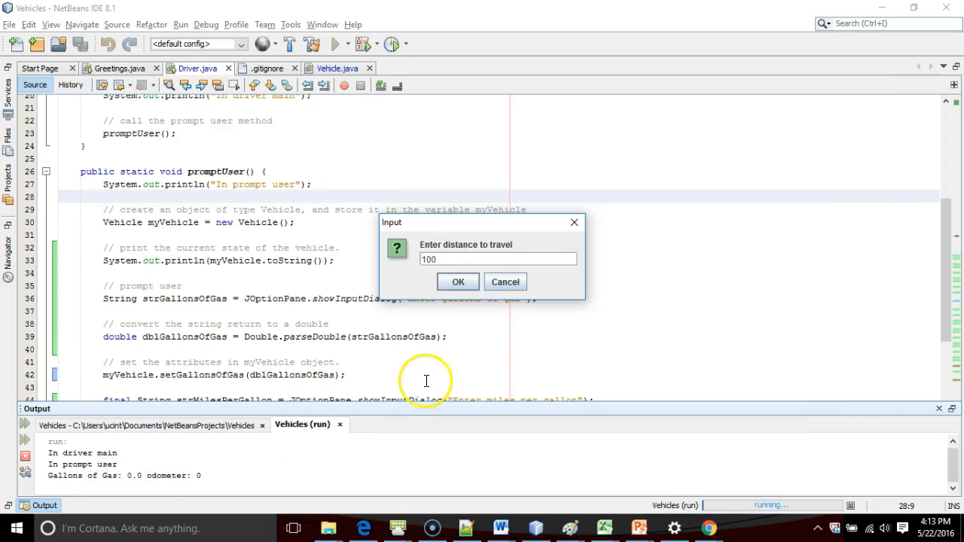
click(458, 281)
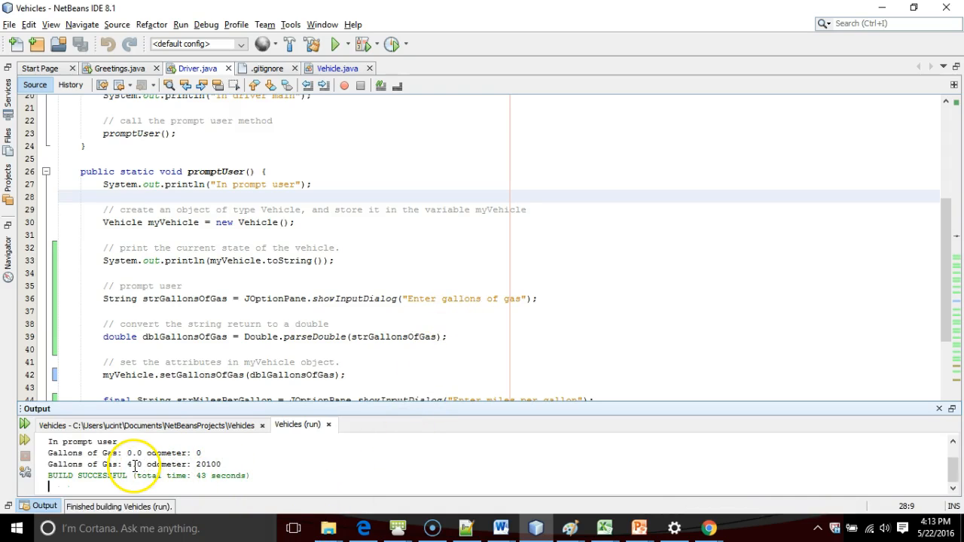
mouse_move(262, 461)
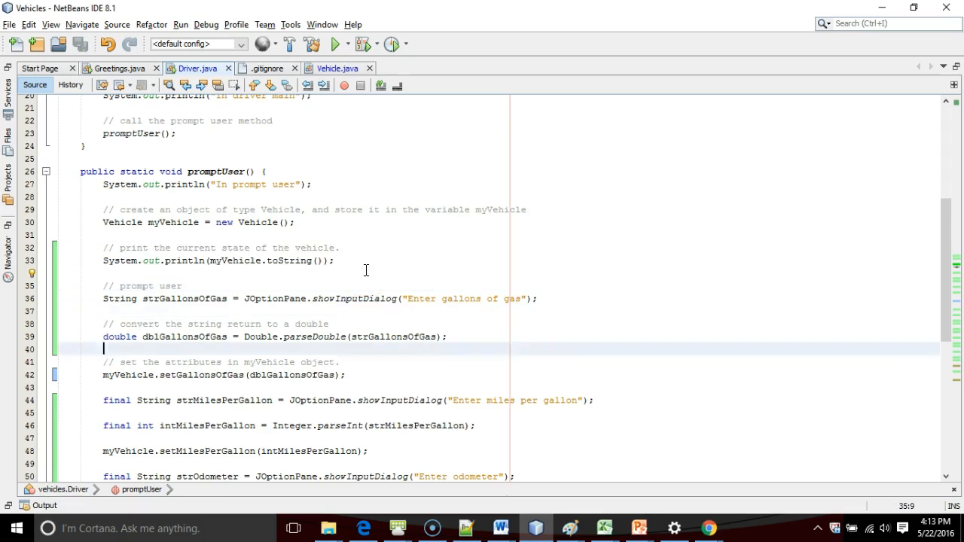
Step: Print myVehicle.toString() before the go call and save Driver.java
scroll(down, 3)
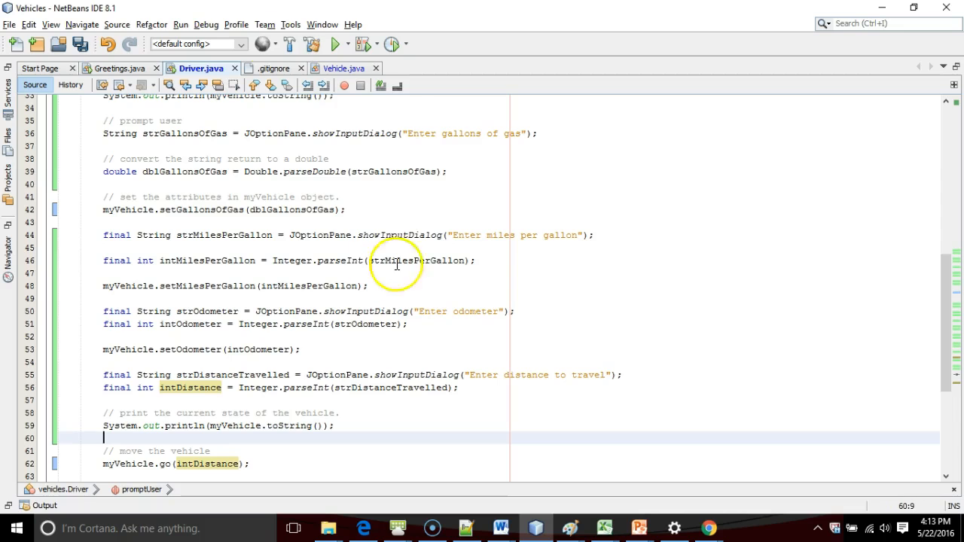
click(337, 44)
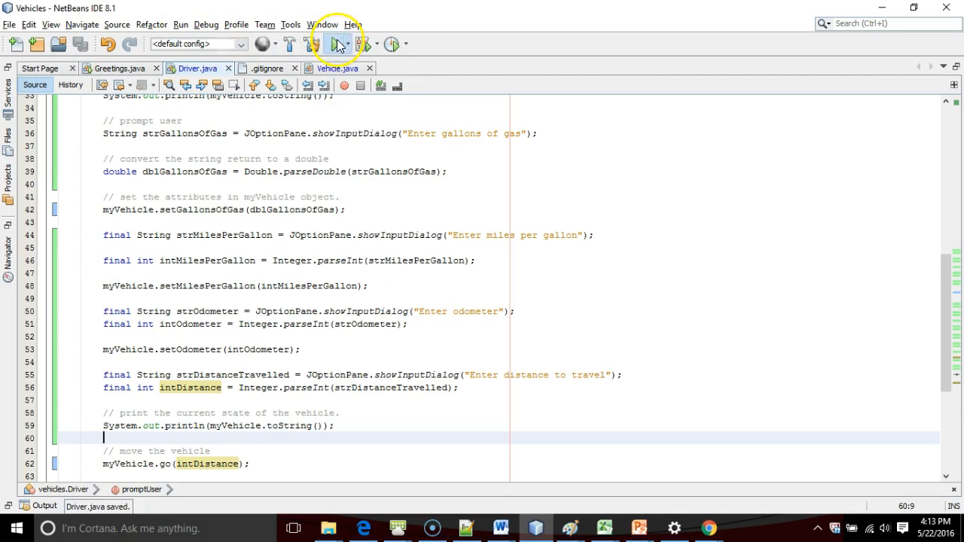
Step: Rerun with odometer 3000 and read the three state lines: 8.0 gallons at 30000, then 4.0 at 30100
click(337, 42)
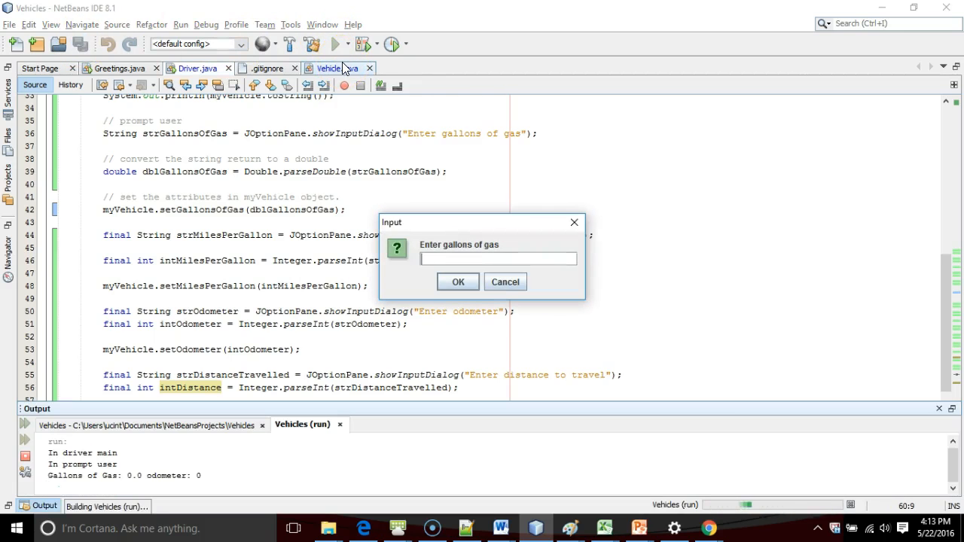
click(458, 282)
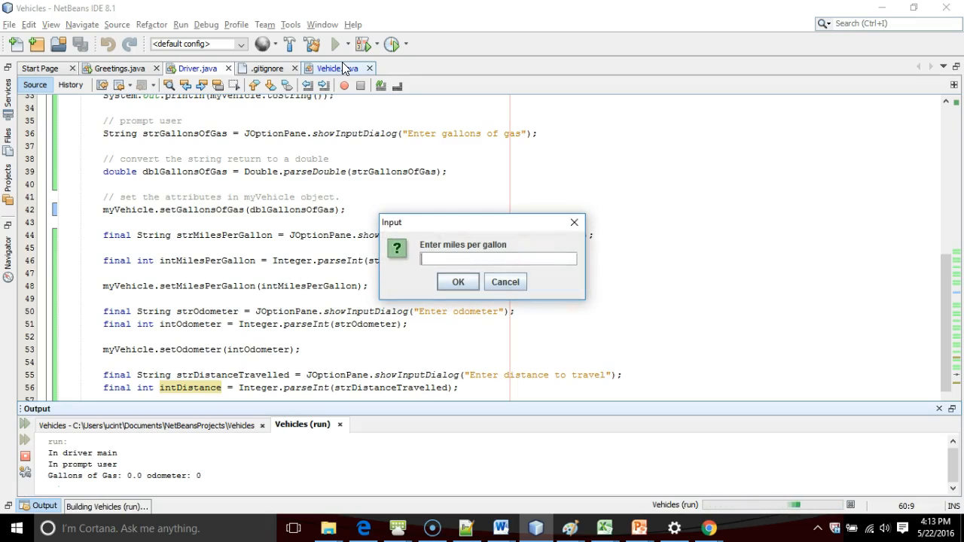
click(458, 282)
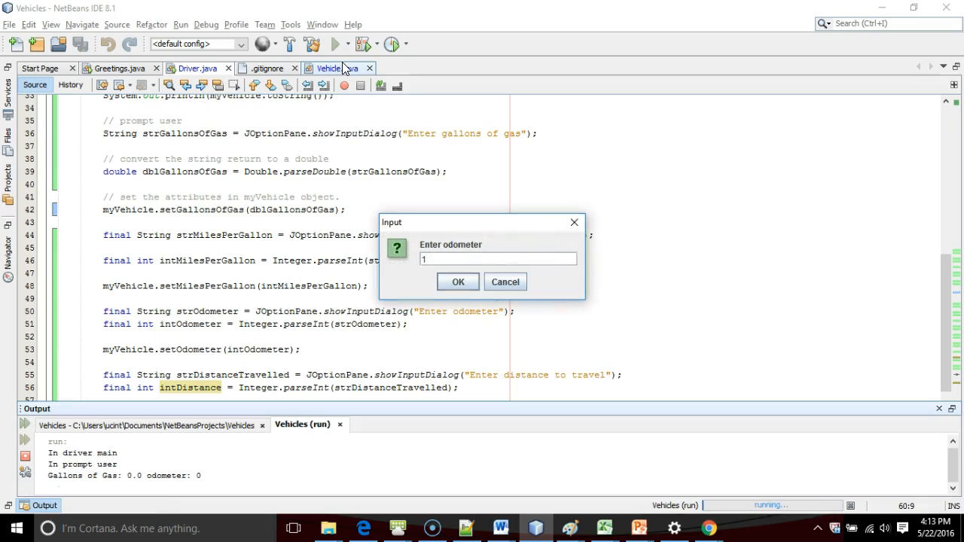
text(3000)
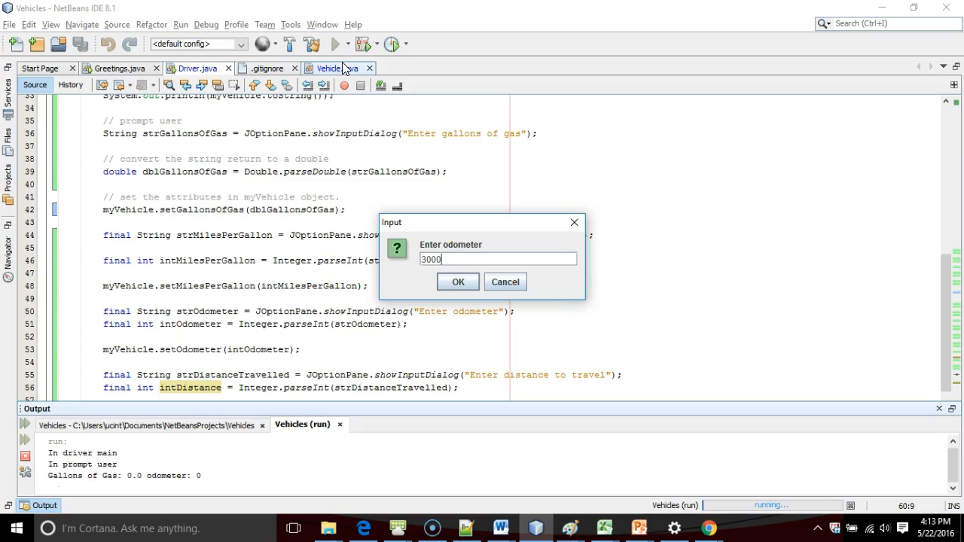
click(458, 281)
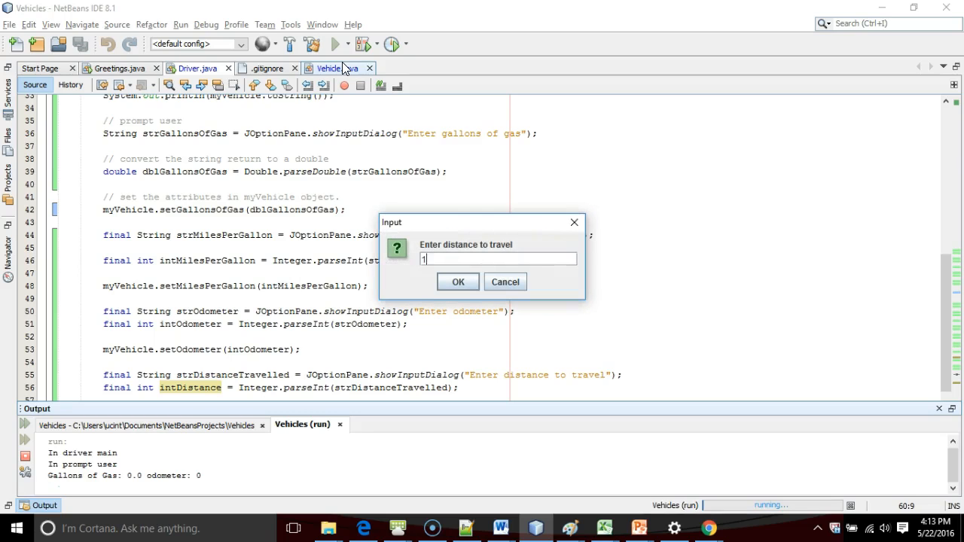
click(458, 281)
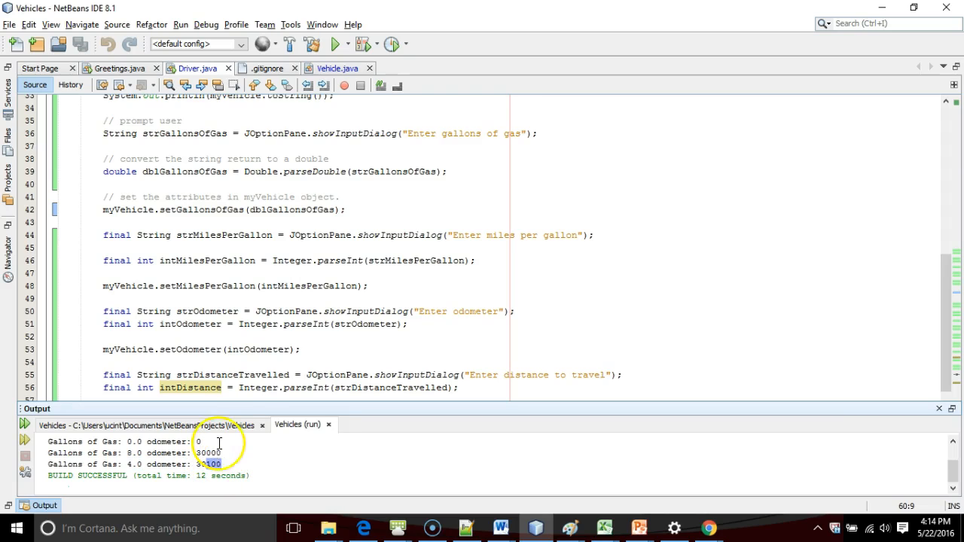
mouse_move(300, 317)
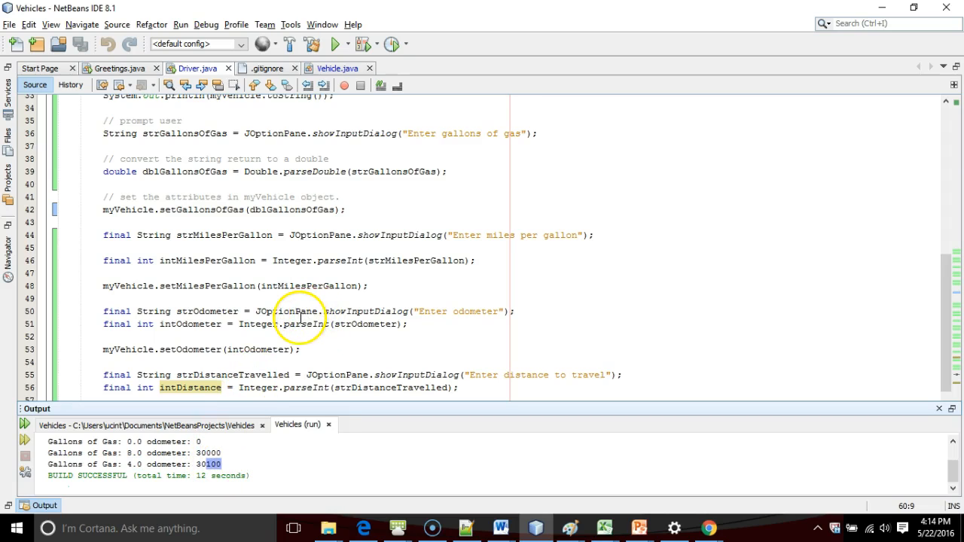
mouse_move(274, 315)
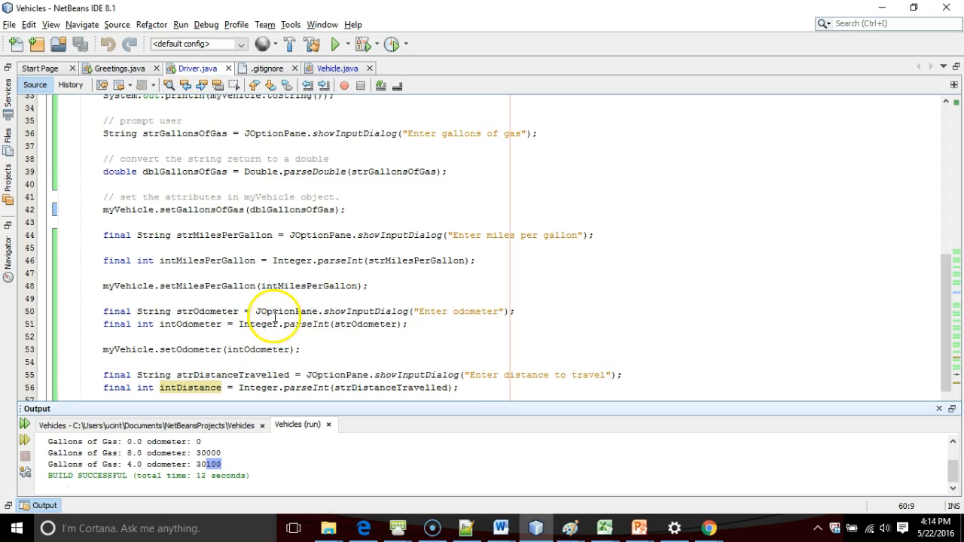
mouse_move(271, 316)
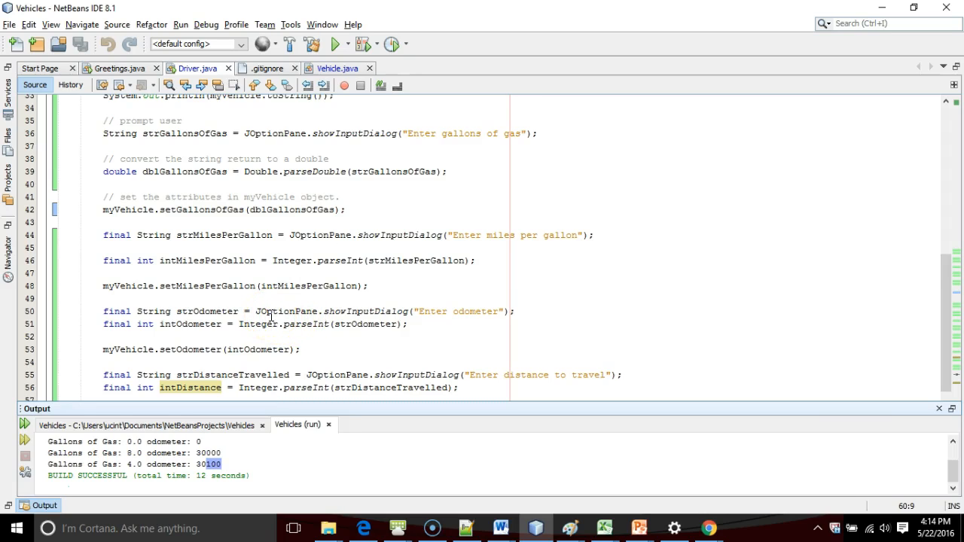